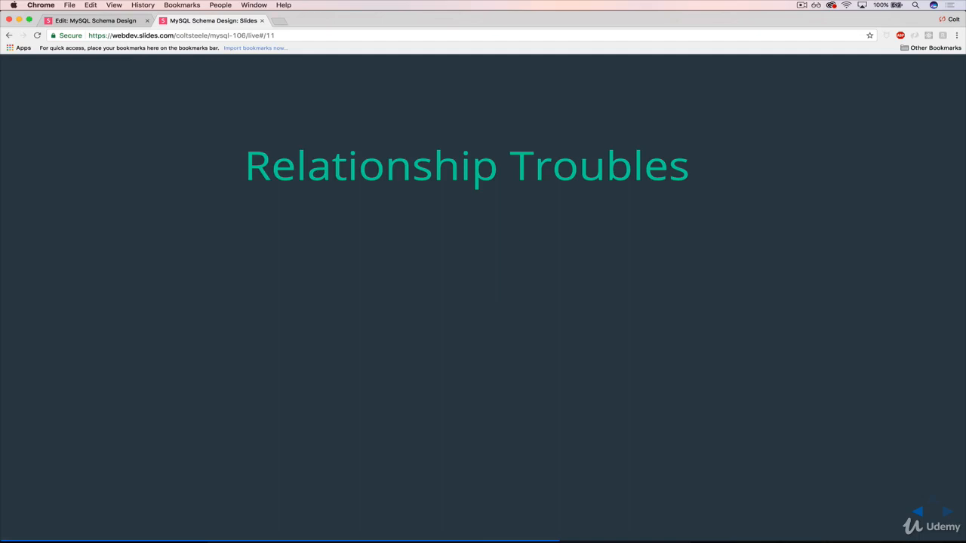
Step: Step through the Relationship Troubles builds to show the USERS and FOLLOWS diagrams with arrows
left_click(948, 513)
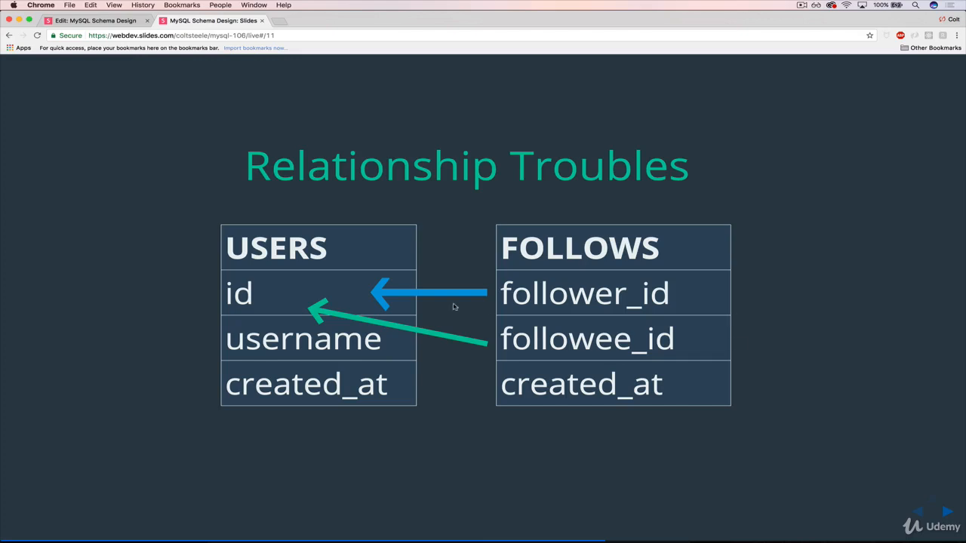
mouse_move(269, 292)
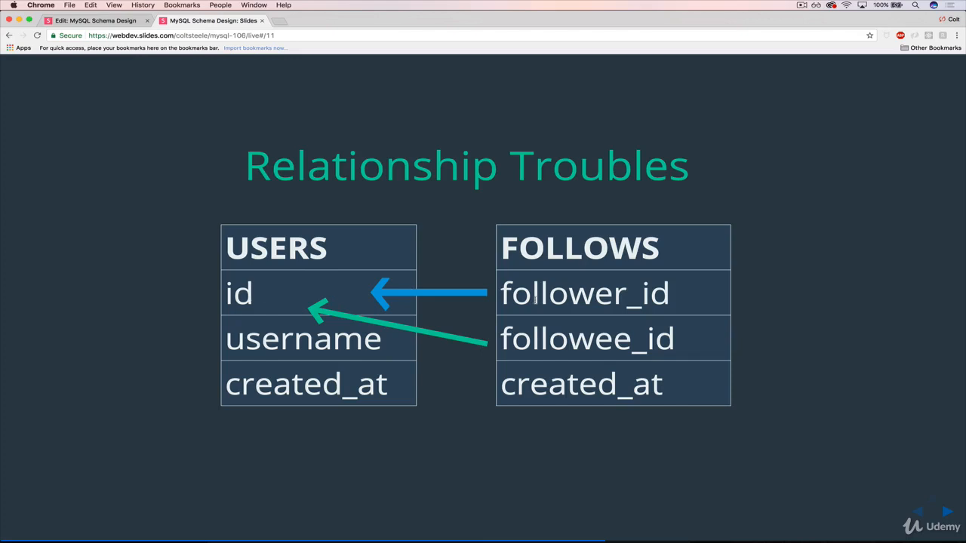
mouse_move(721, 302)
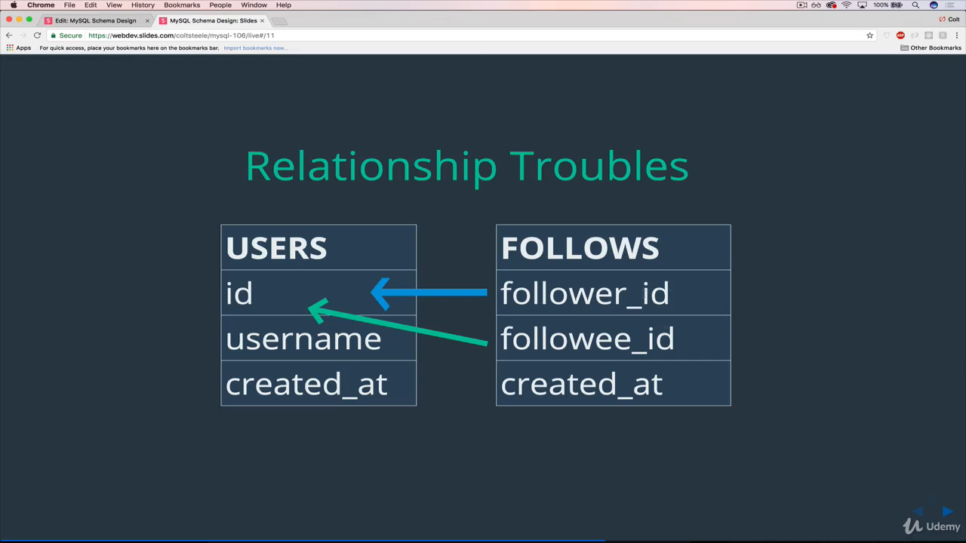
mouse_move(675, 332)
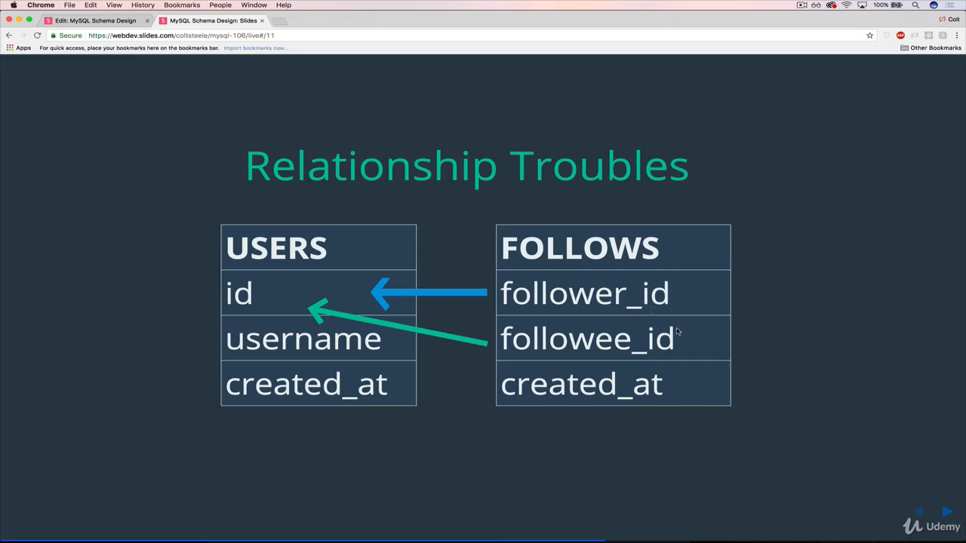
mouse_move(677, 348)
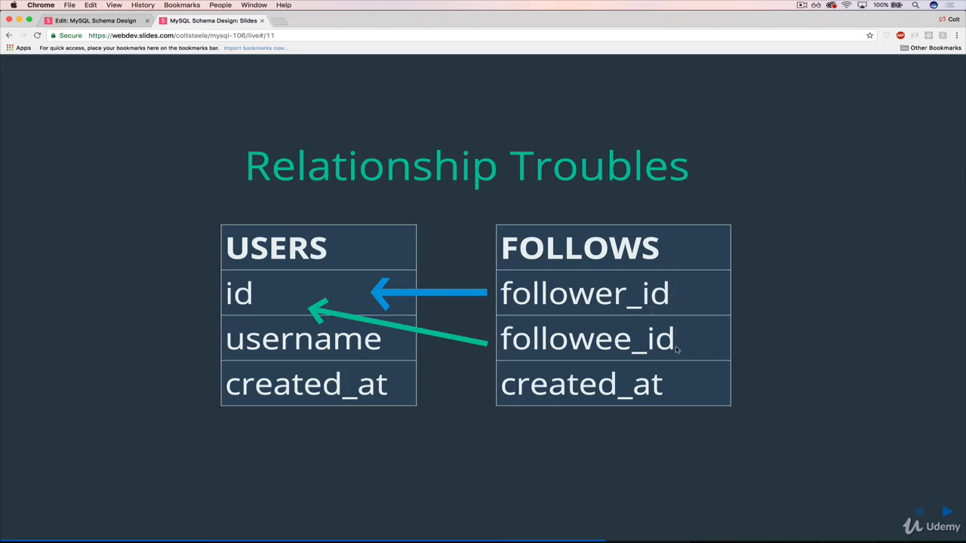
mouse_move(721, 360)
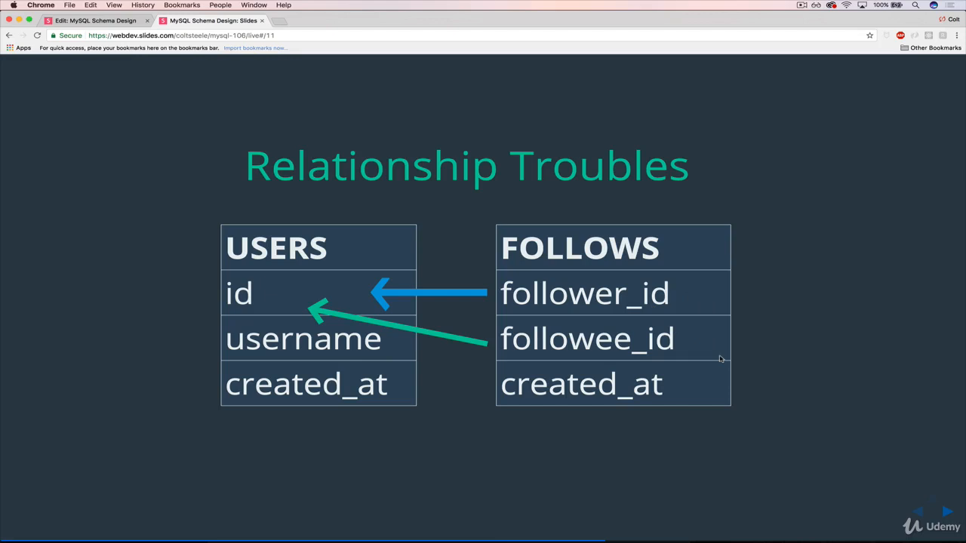
double_click(585, 293)
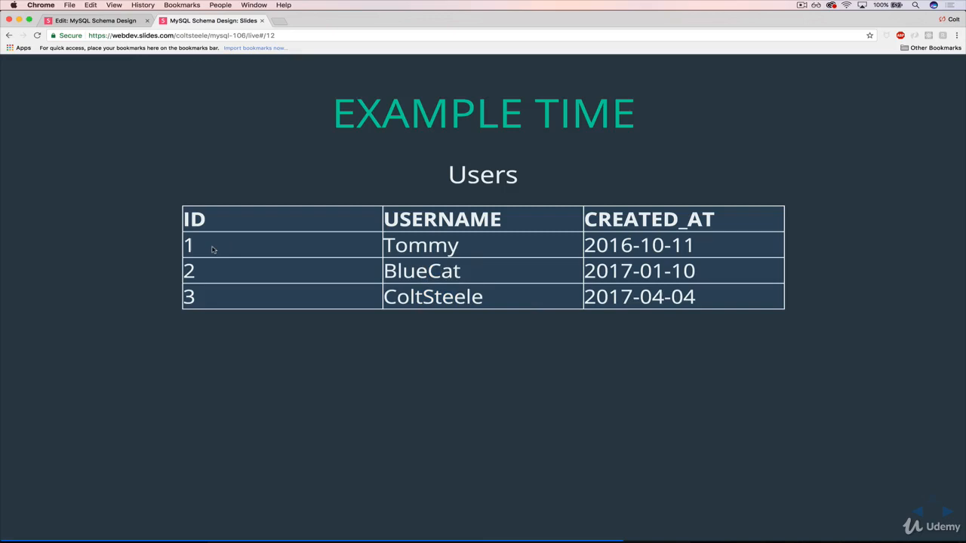
mouse_move(117, 184)
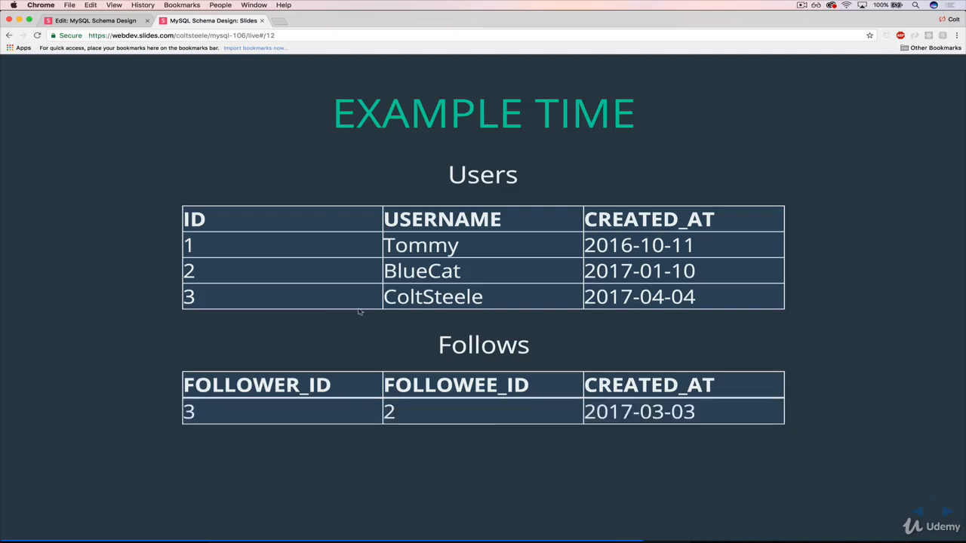
mouse_move(298, 406)
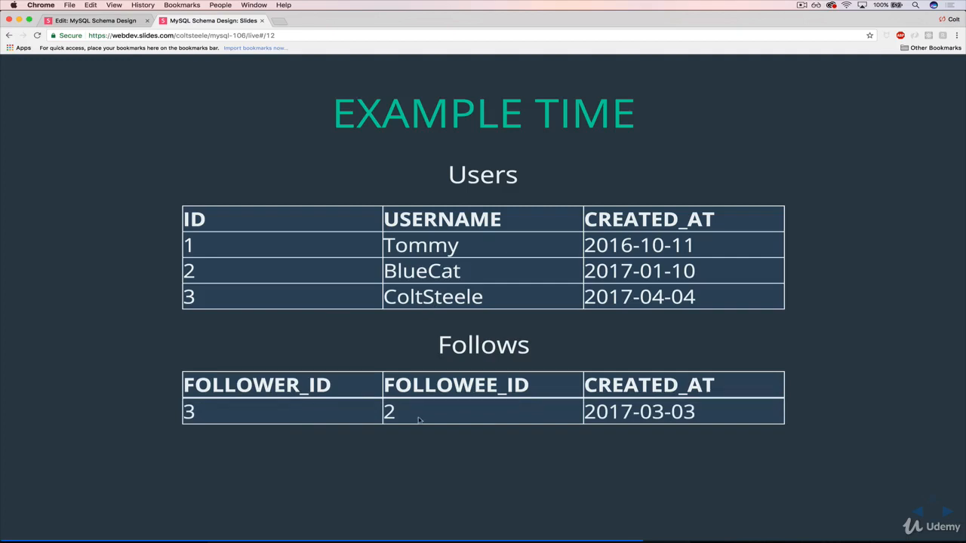
mouse_move(219, 413)
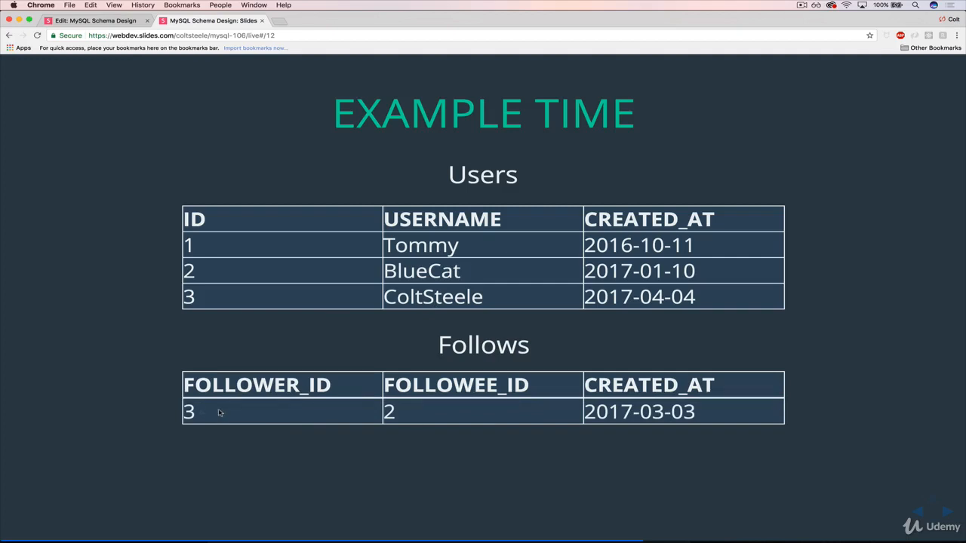
Step: Step through the EXAMPLE TIME builds until the Follows table shows three follow records
double_click(188, 411)
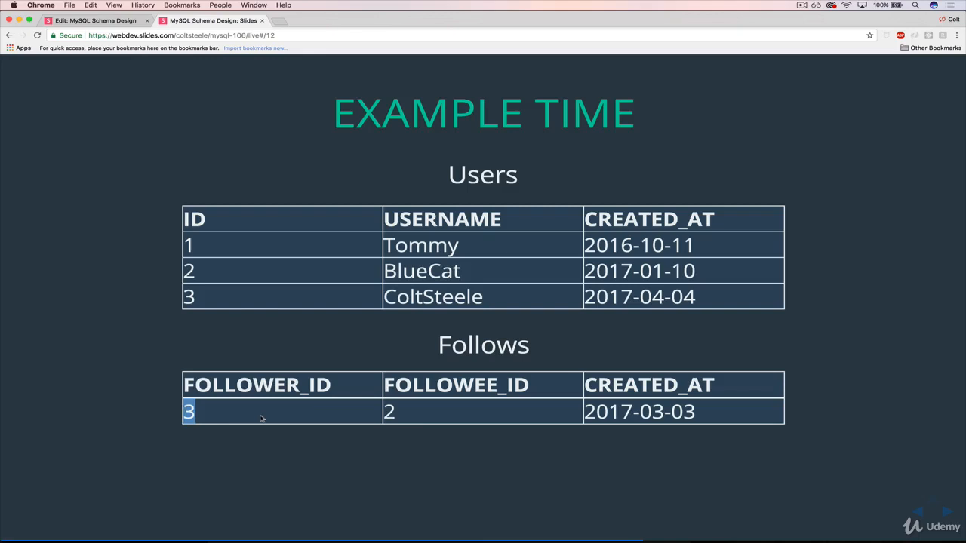
mouse_move(357, 335)
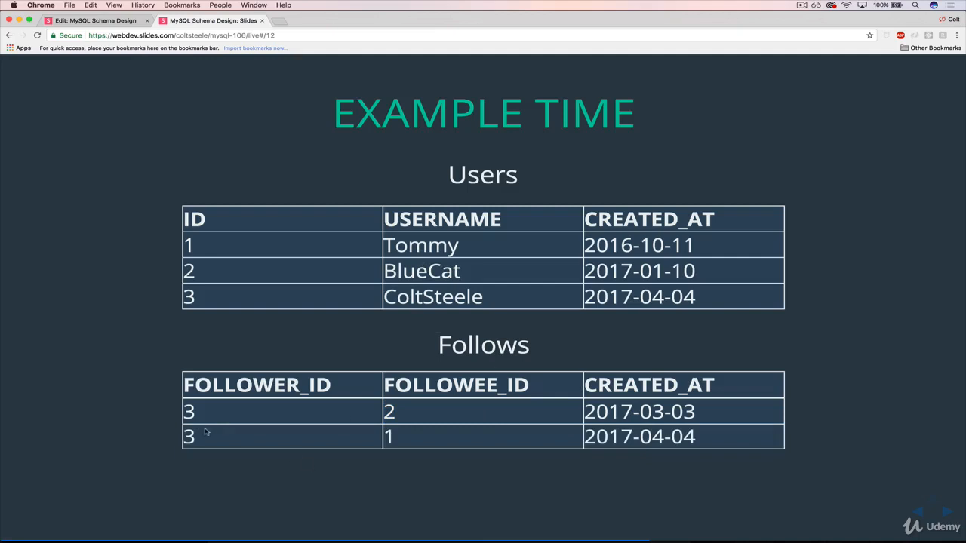
mouse_move(421, 444)
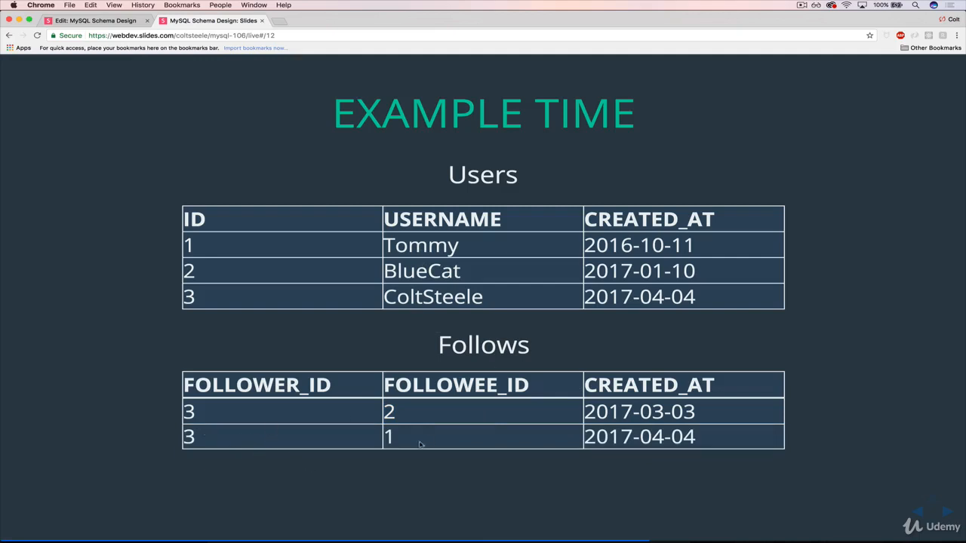
double_click(411, 246)
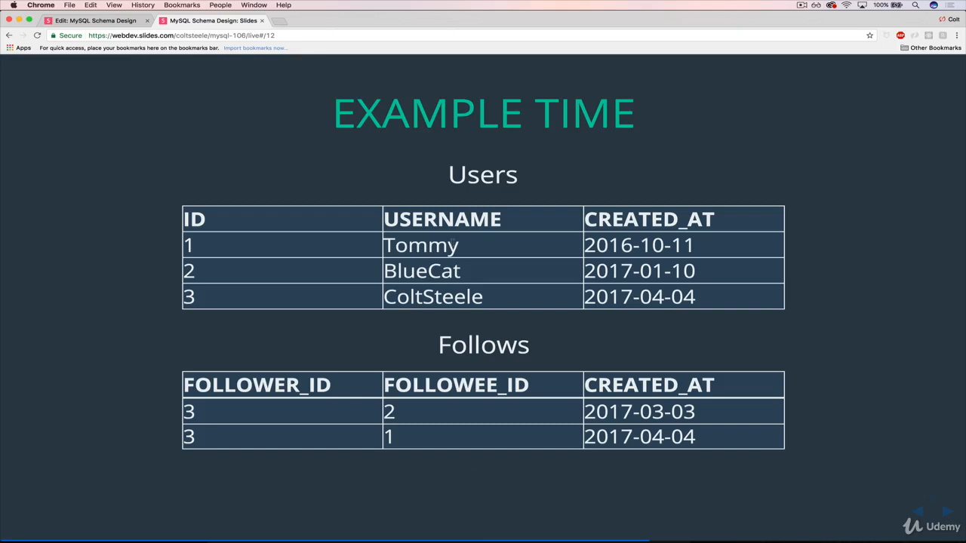
double_click(189, 296)
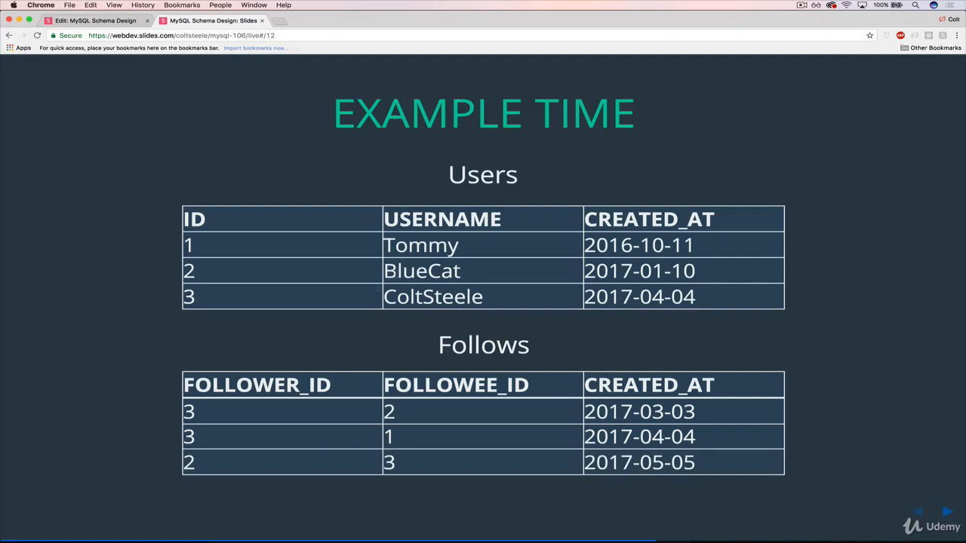
double_click(189, 462)
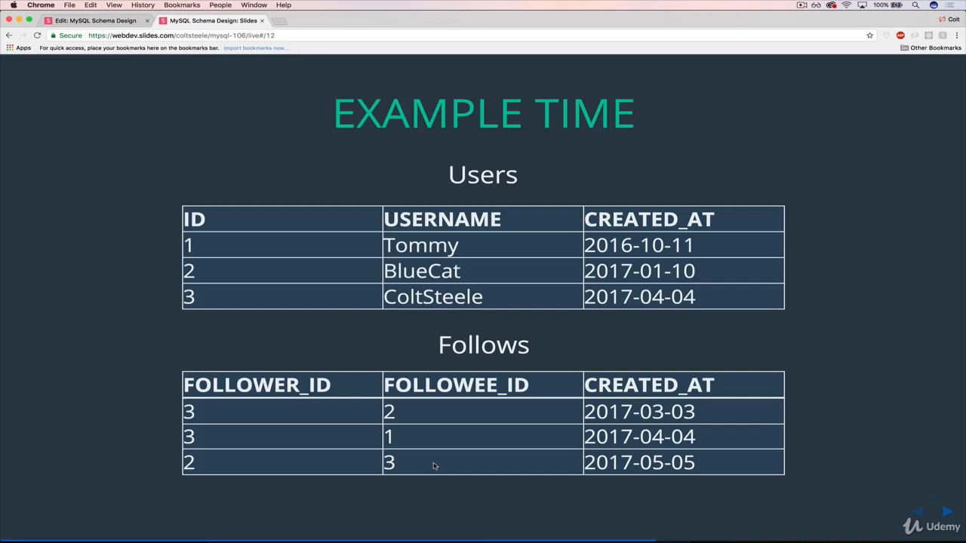
mouse_move(336, 422)
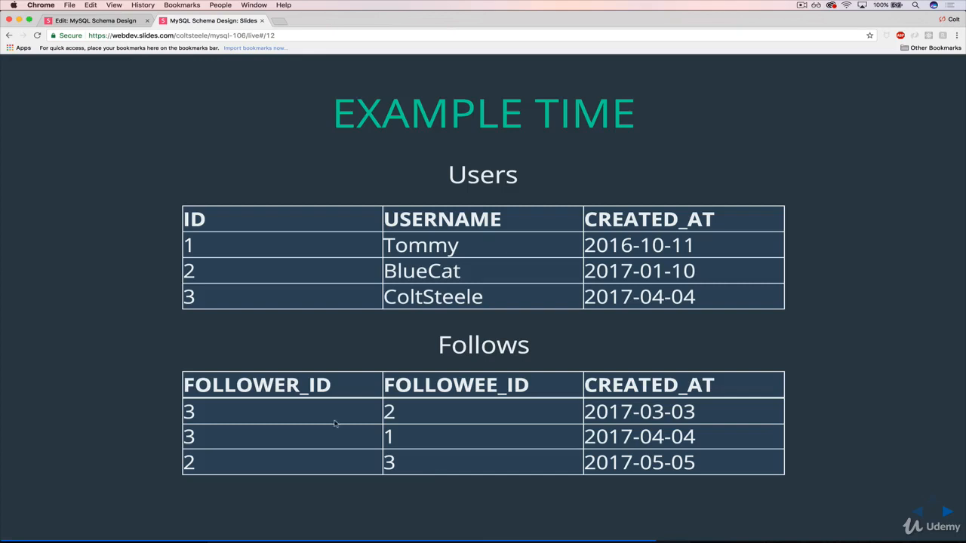
mouse_move(232, 430)
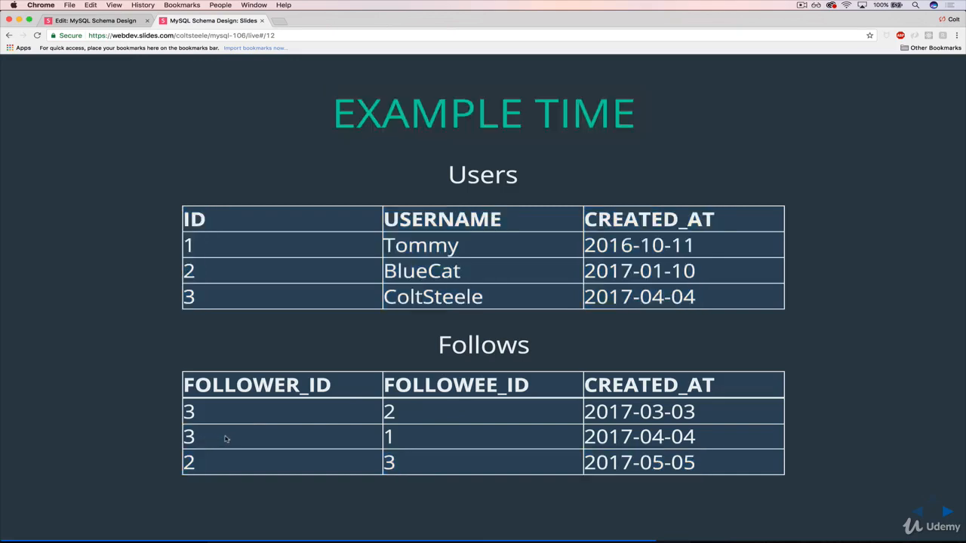
mouse_move(536, 434)
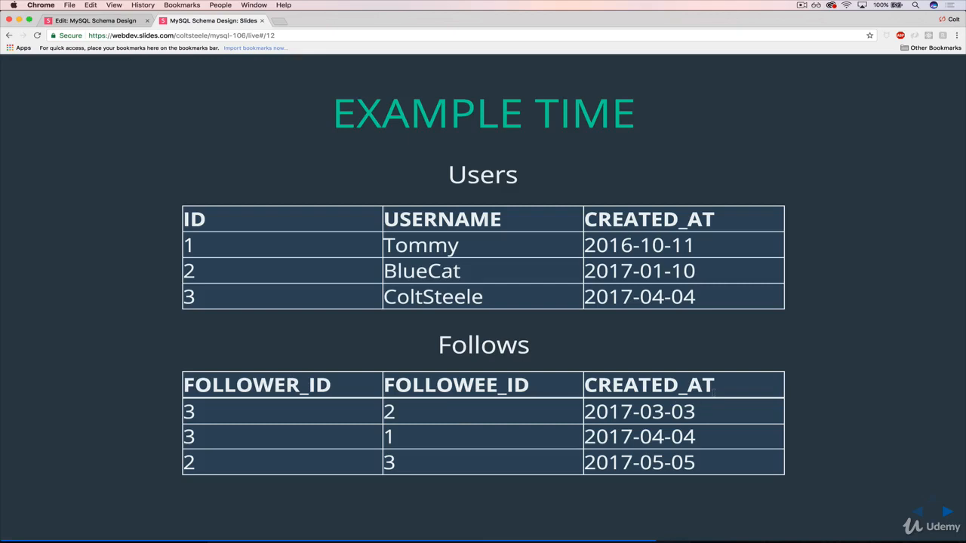
mouse_move(569, 365)
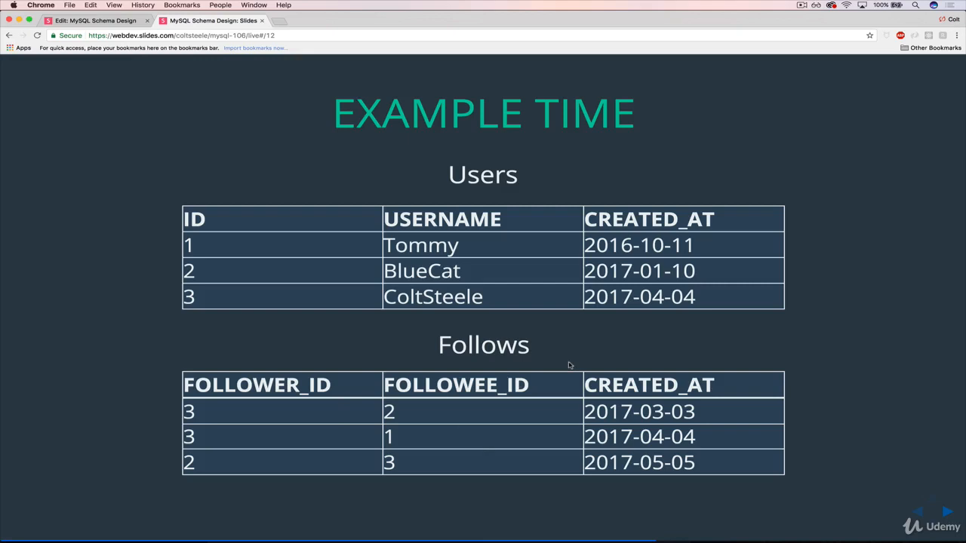
double_click(279, 385)
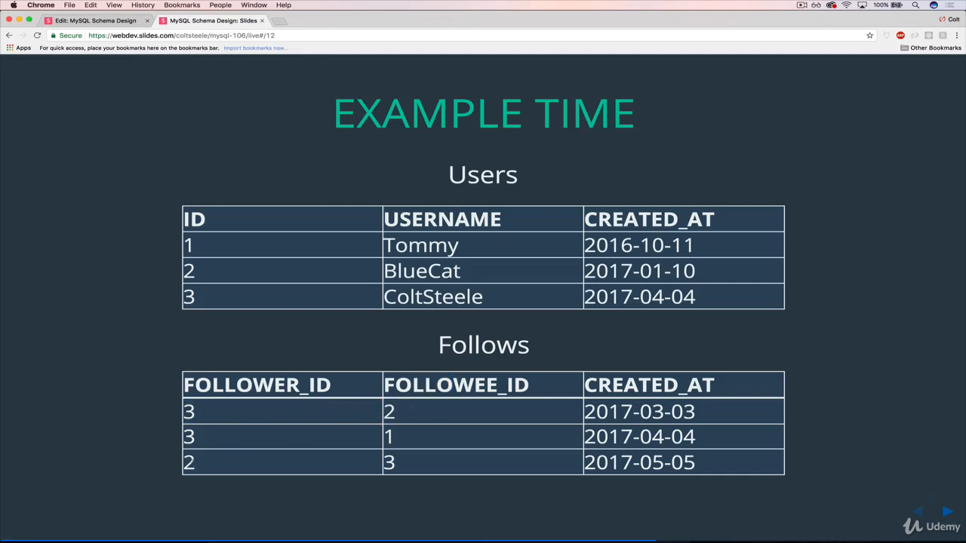
mouse_move(241, 413)
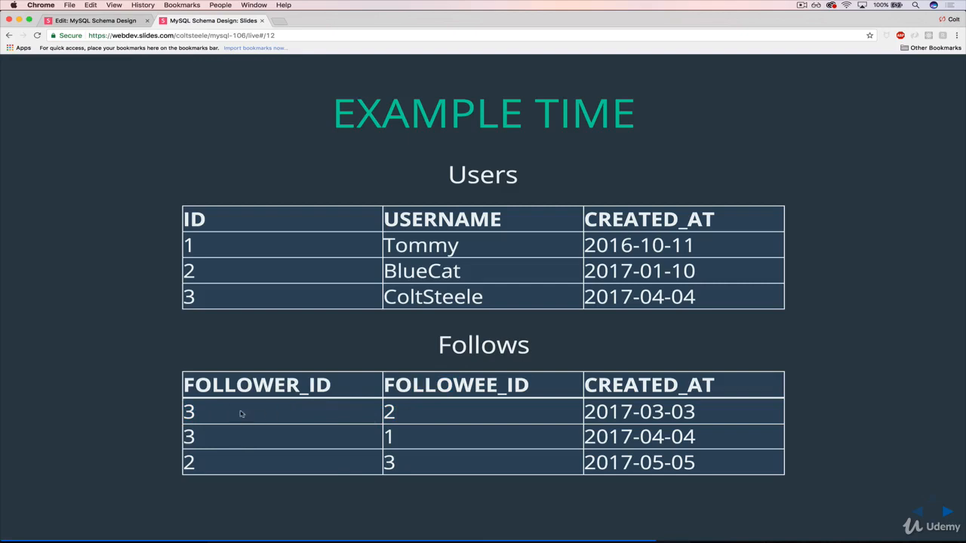
mouse_move(429, 422)
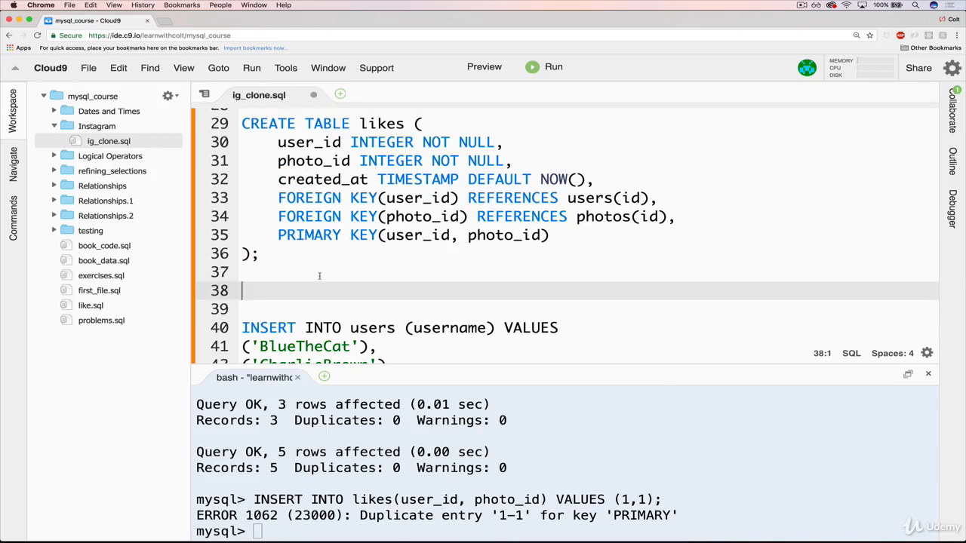
Step: Define follows with INTEGER NOT NULL follower_id and followee_id, and created_at TIMESTAMP DEFAULT NOW()
type("CREATE TABLE follo")
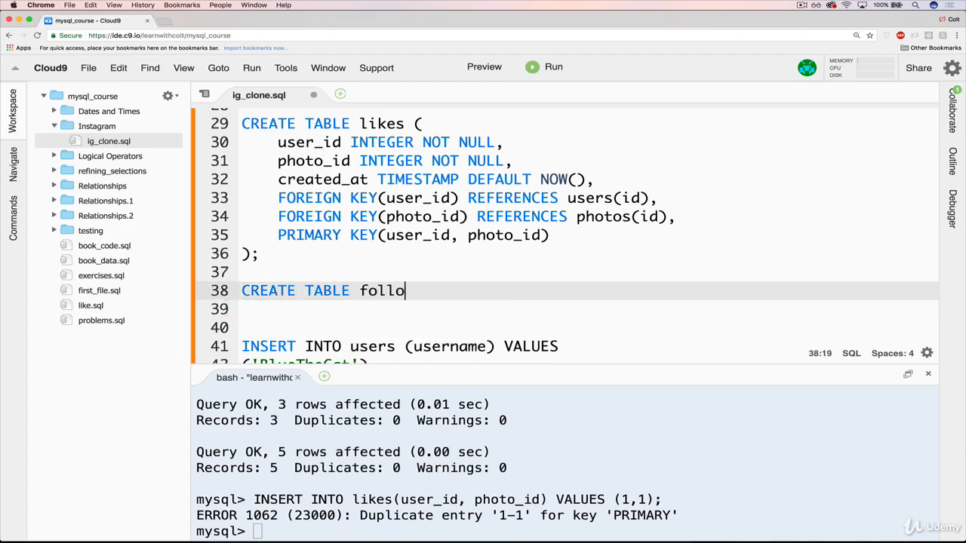
type("ws (")
left_click(590, 309)
type(");")
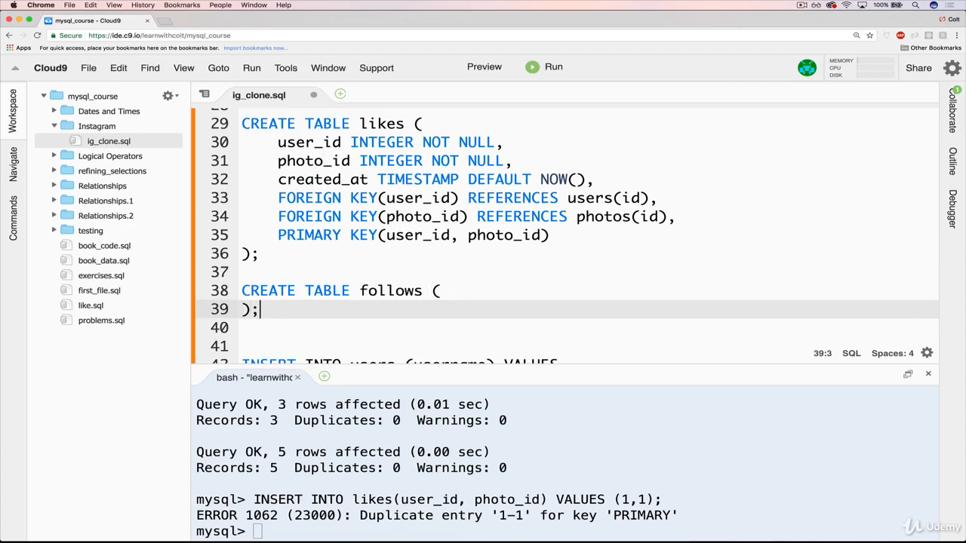
type("fol")
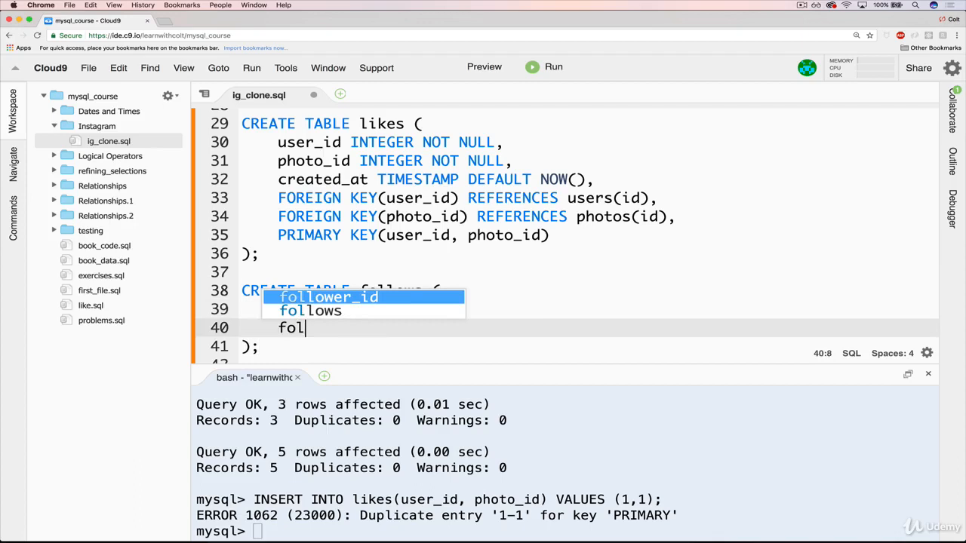
type("followee_id")
type("created_at")
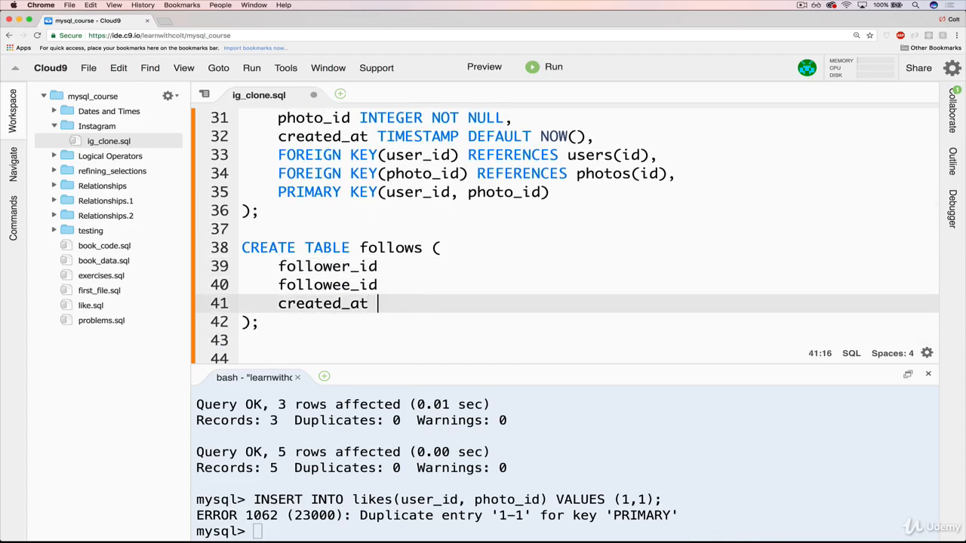
type("TIMESTAMP")
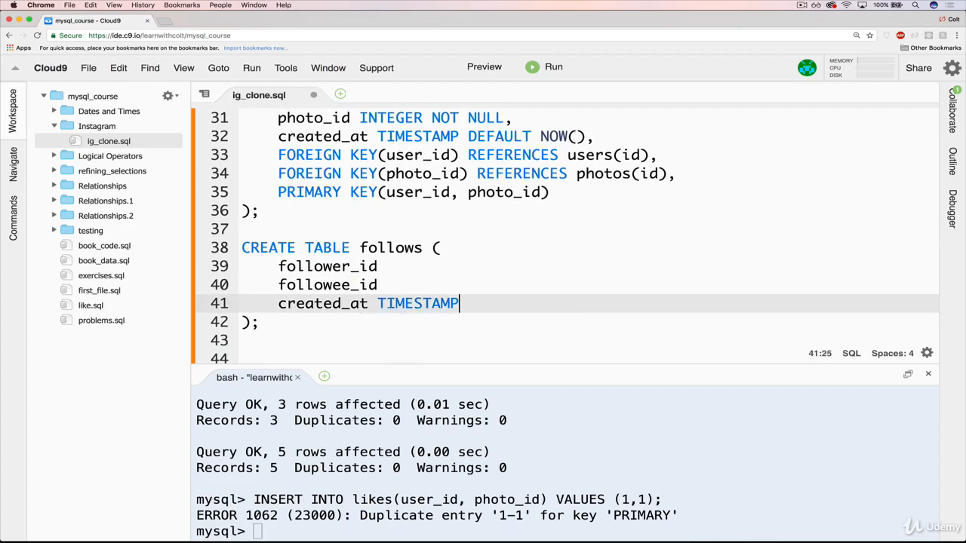
type("DEFAULT NOW()")
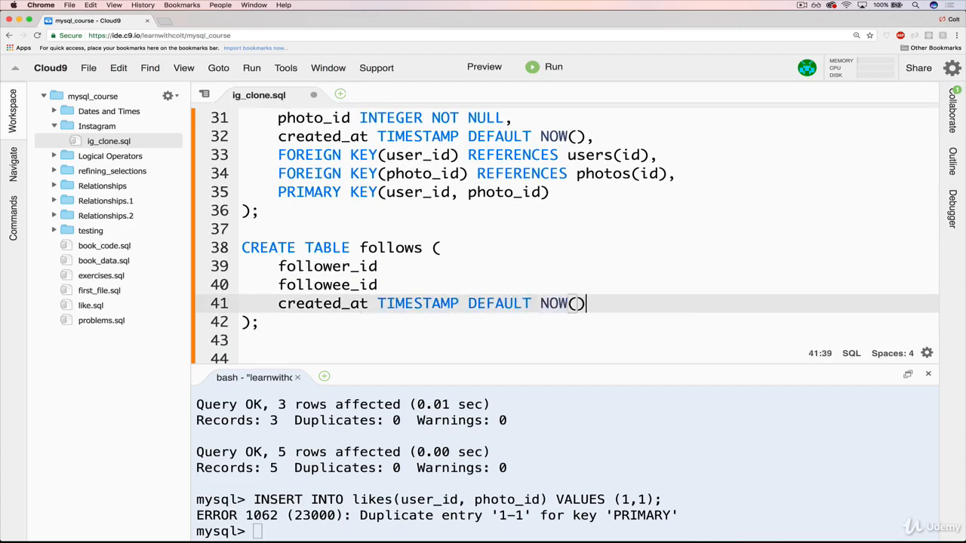
type(";")
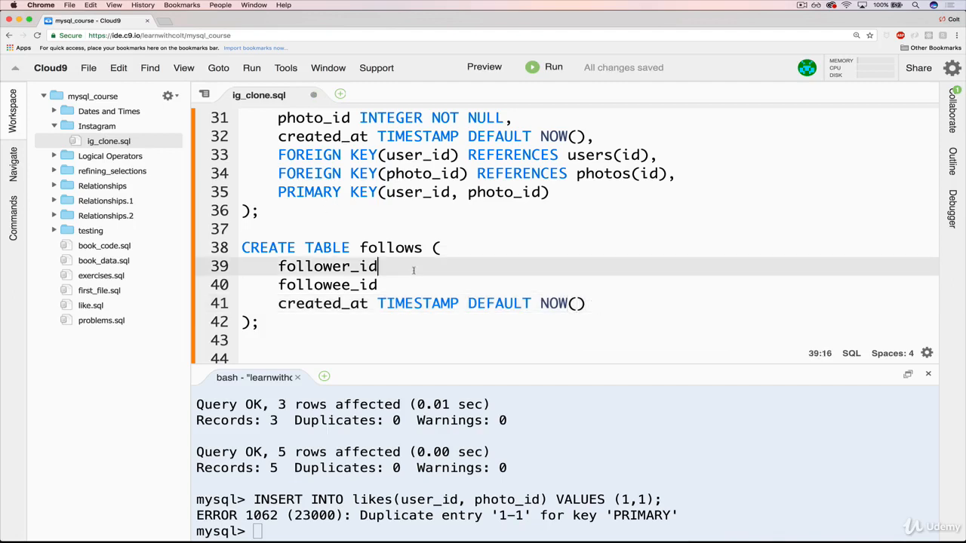
type("IN")
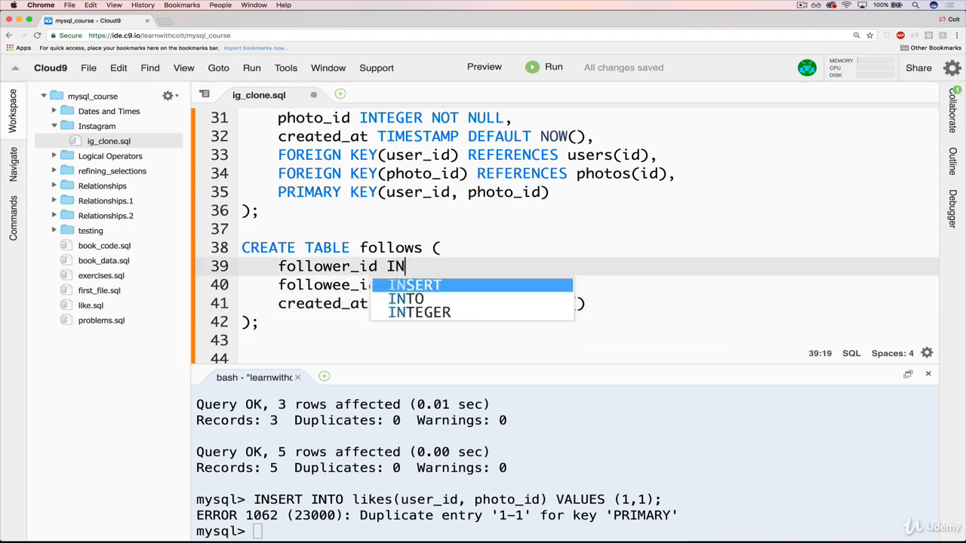
type("TEGER NOT NULL")
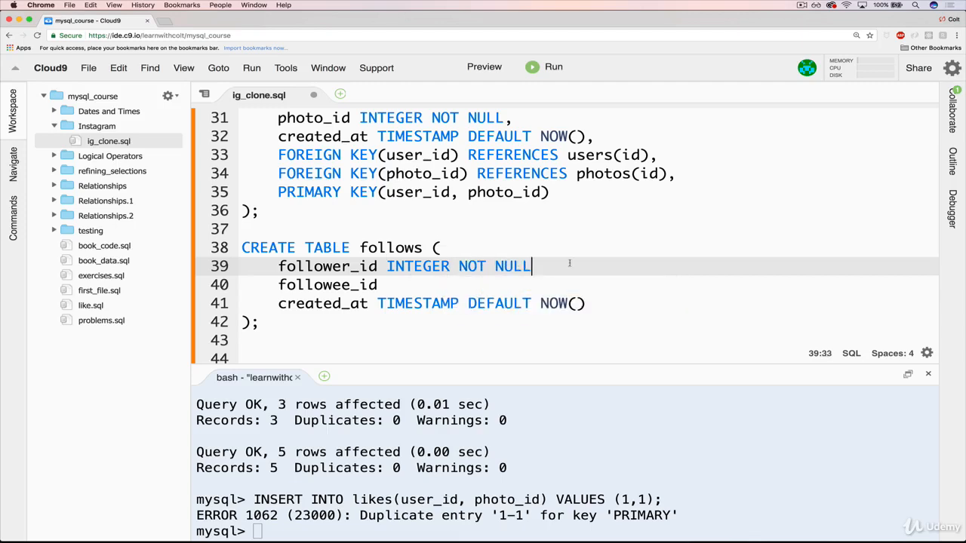
type(",")
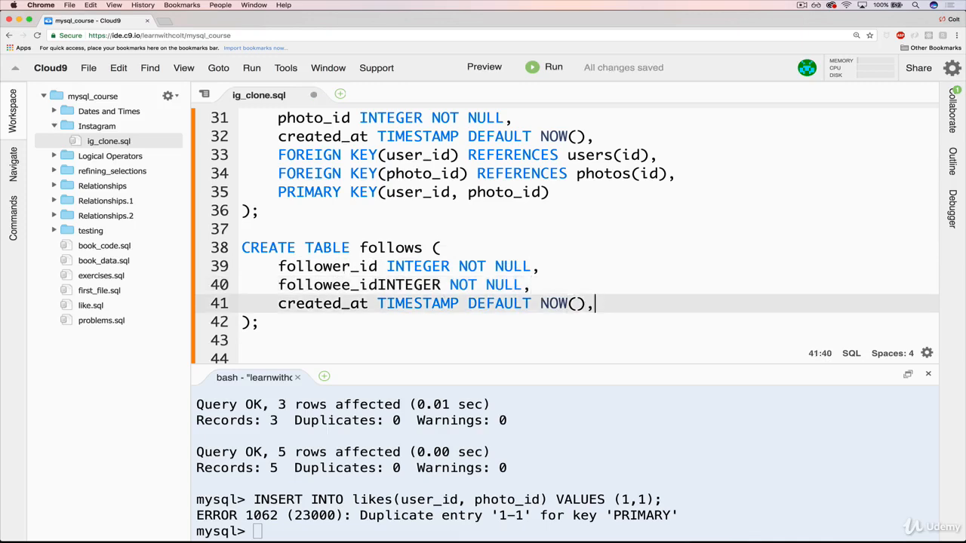
key("enter")
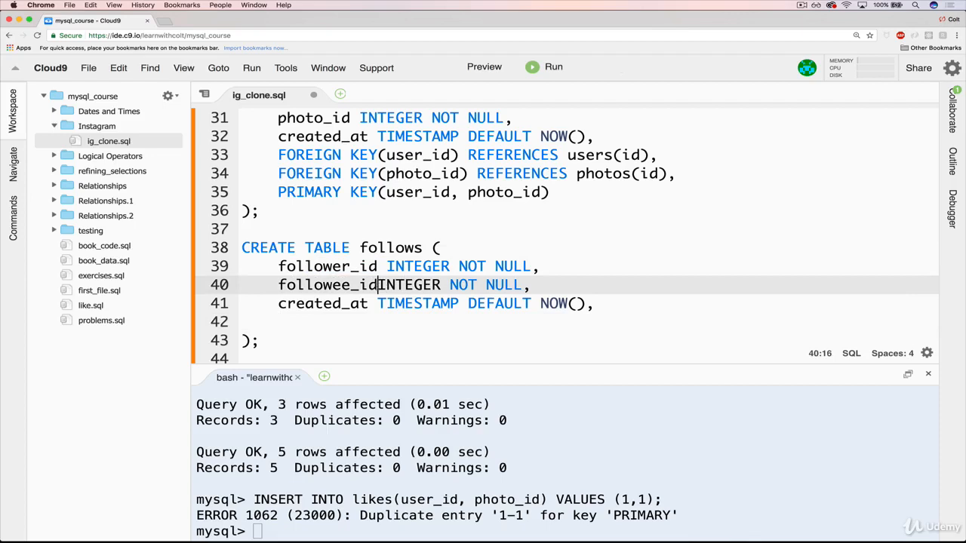
type("FOREIGN KEY (follower_id")
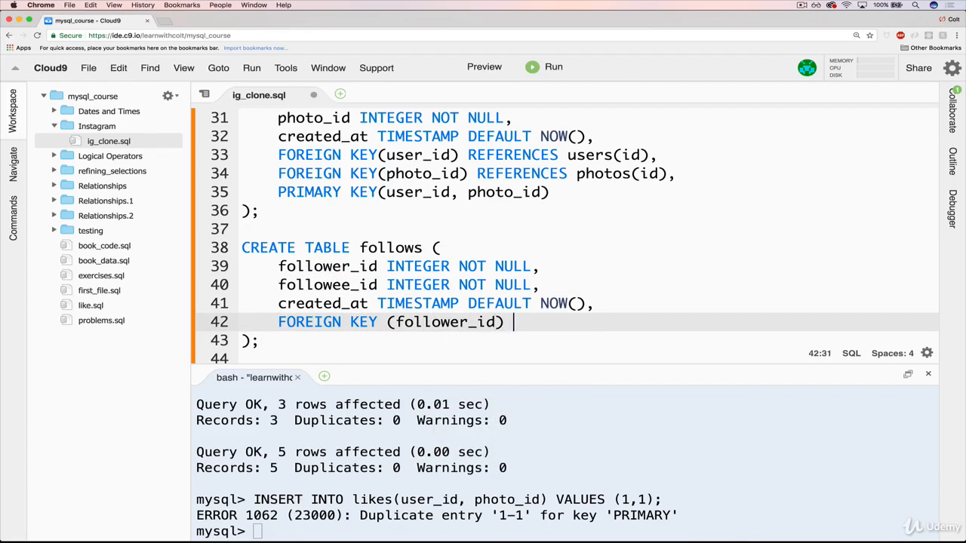
Step: Add FOREIGN KEY (follower_id) REFERENCES users(id) to the follows table
type("REFERENCES (us")
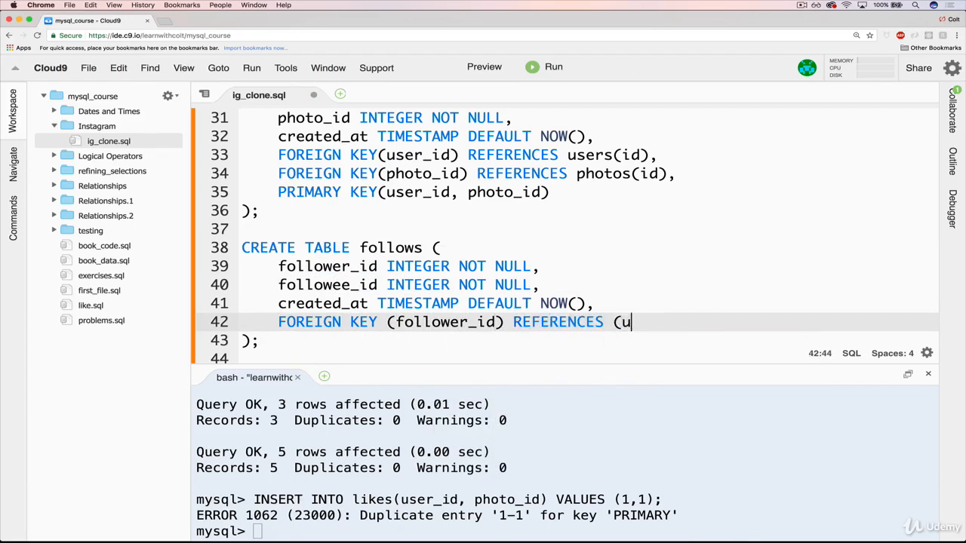
type("sers(id),")
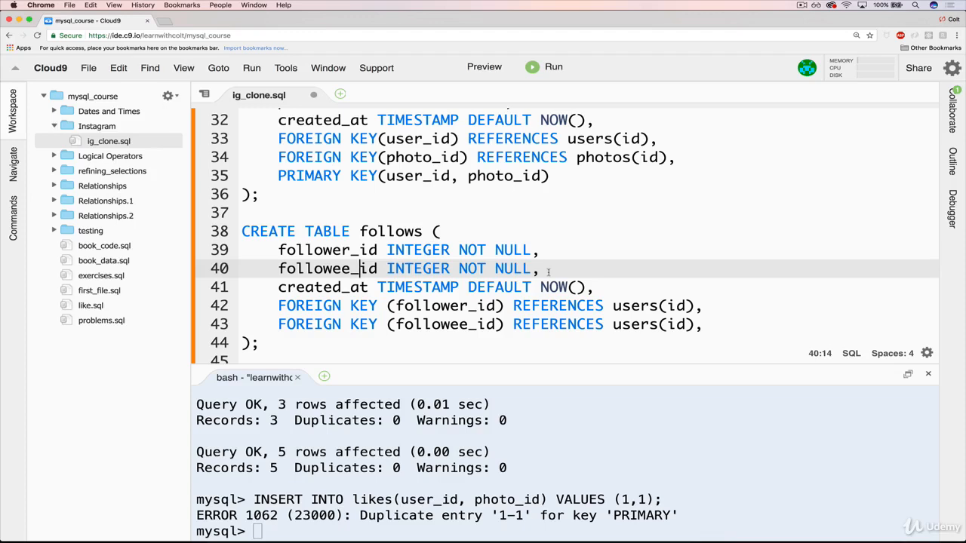
Step: Add the followee_id foreign key and PRIMARY KEY(follower_id, followee_id), then rerun ig_clone.sql
scroll("down", 3)
type("PRIMARY")
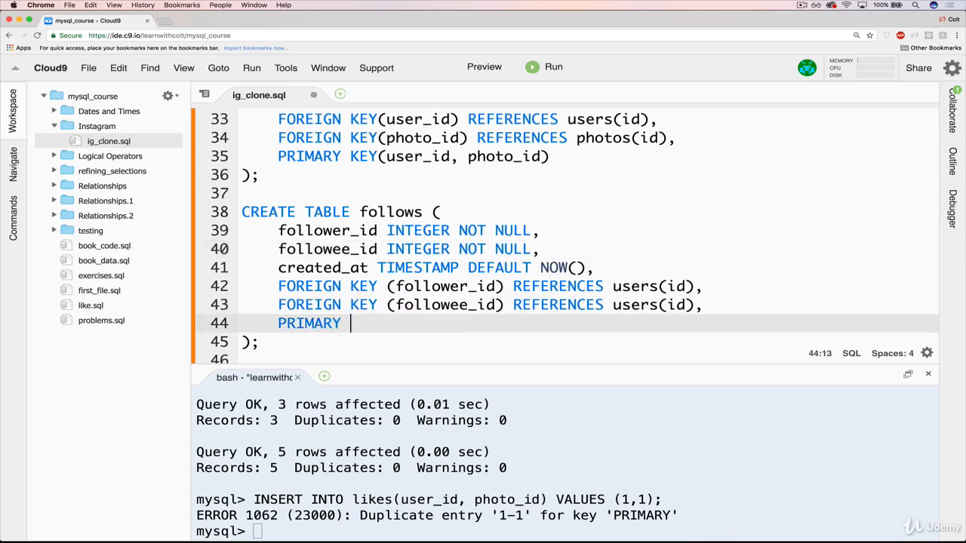
type("follower_id,)")
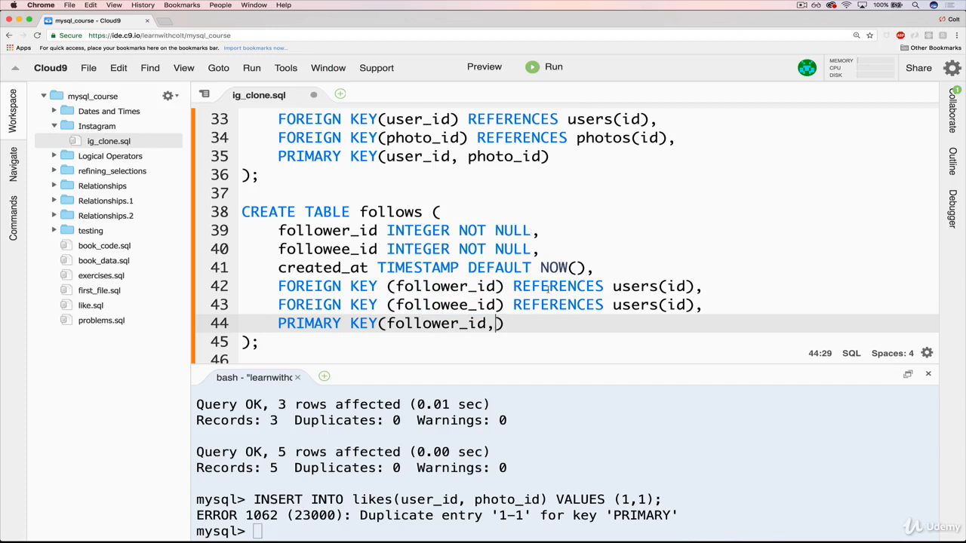
type("followee_id")
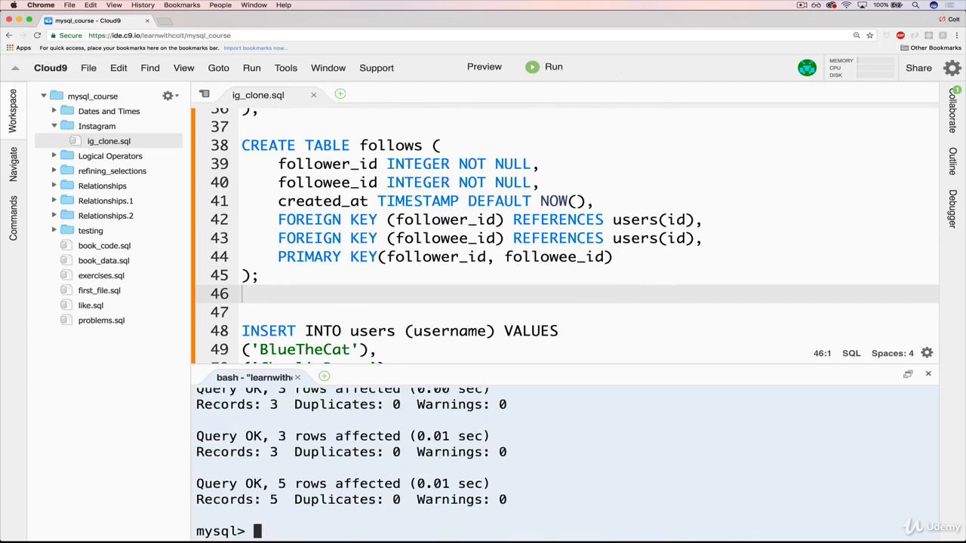
Step: Run DESC follows; and scroll to confirm follower_id and followee_id are primary key columns
type("des")
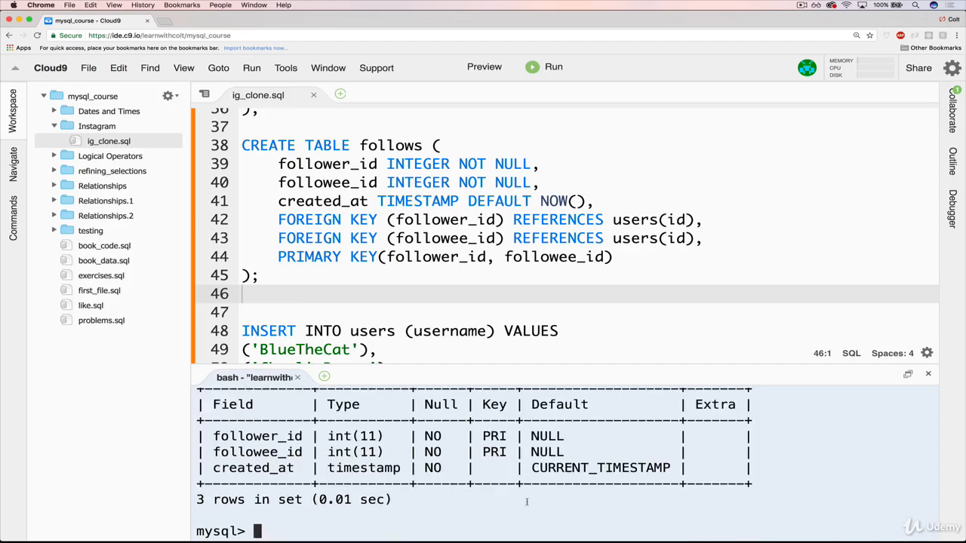
scroll("down", 3)
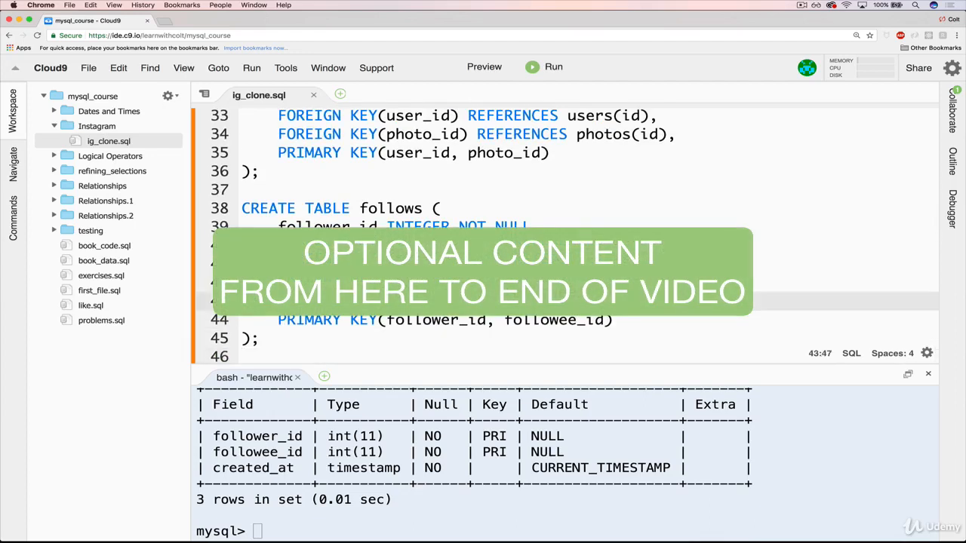
scroll("down", 3)
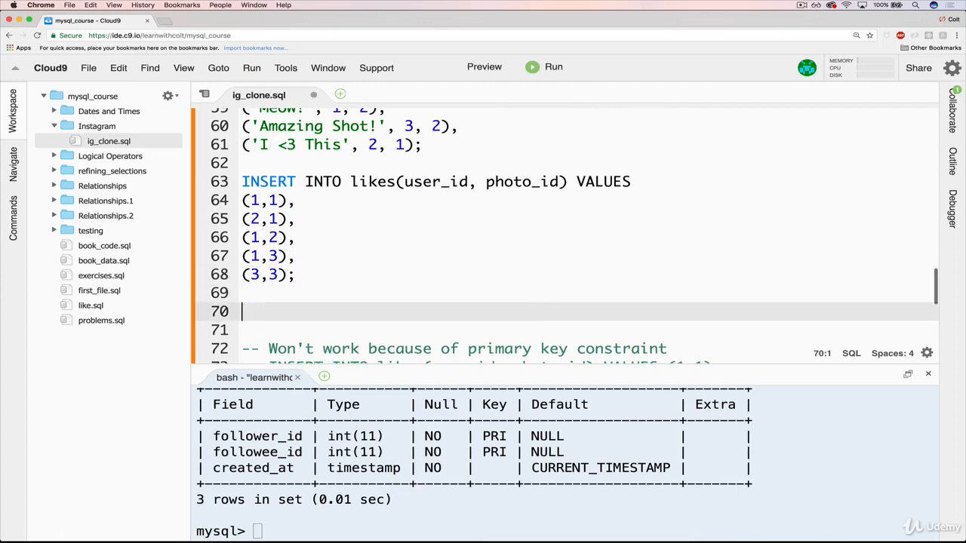
Step: Begin INSERT INTO follows(follower_id, followee_id) VALUES in ig_clone.sql
type("INSERT INTO follows")
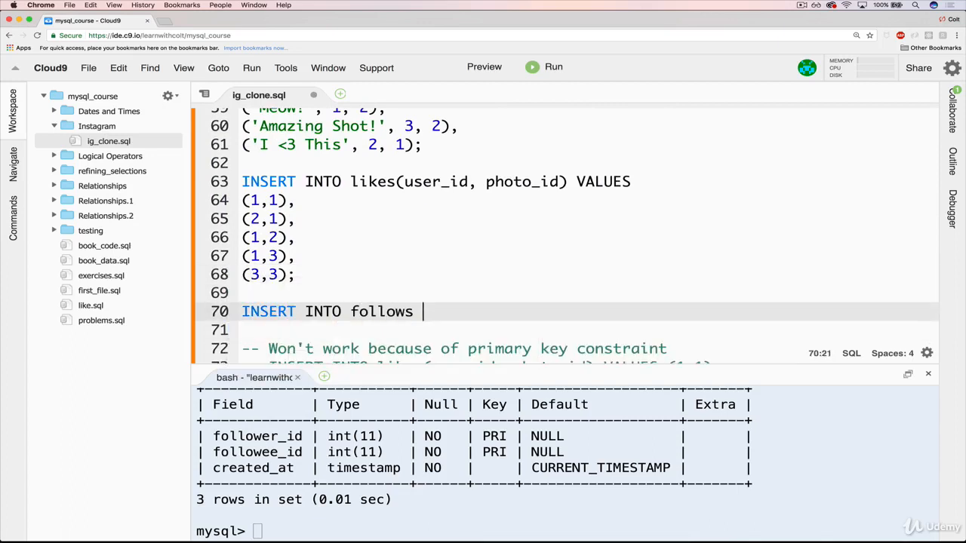
type("(foll")
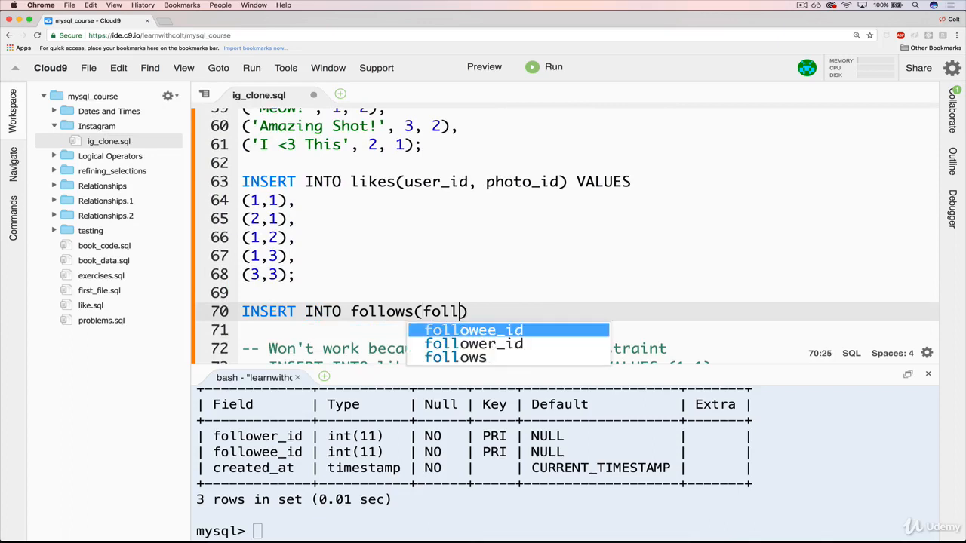
type("ower_id, followee_id")
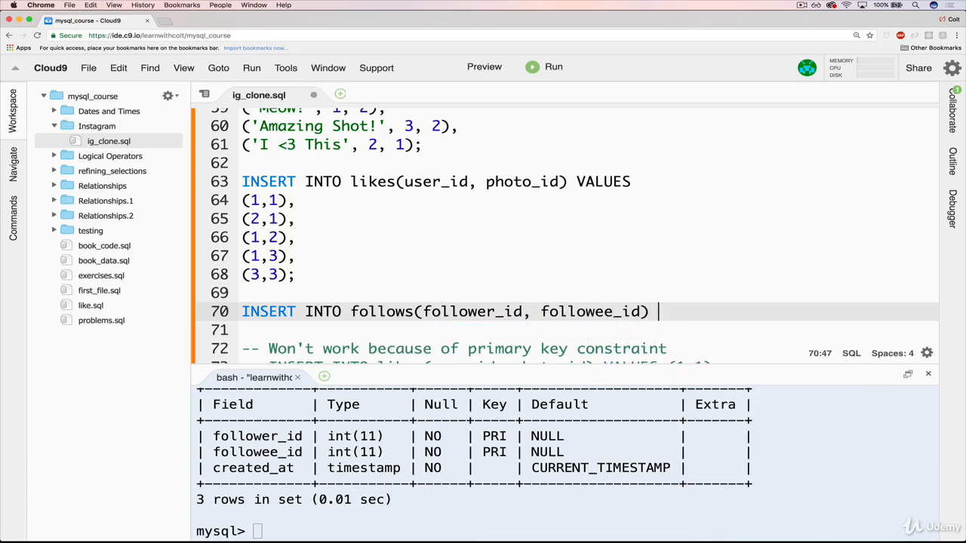
type("VALUES")
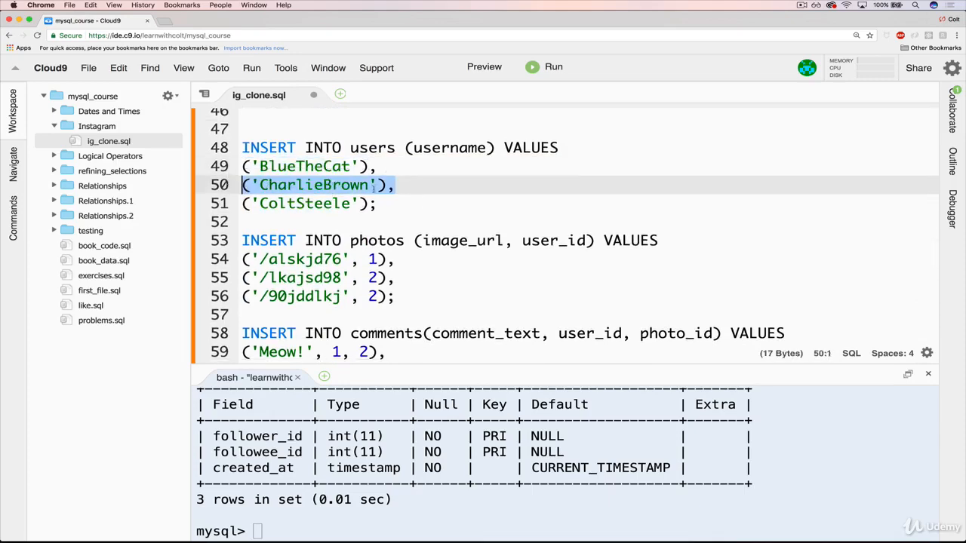
Step: Enter the value rows (1,2), (1,3), (3,1) and (2,3)
scroll("down", 3)
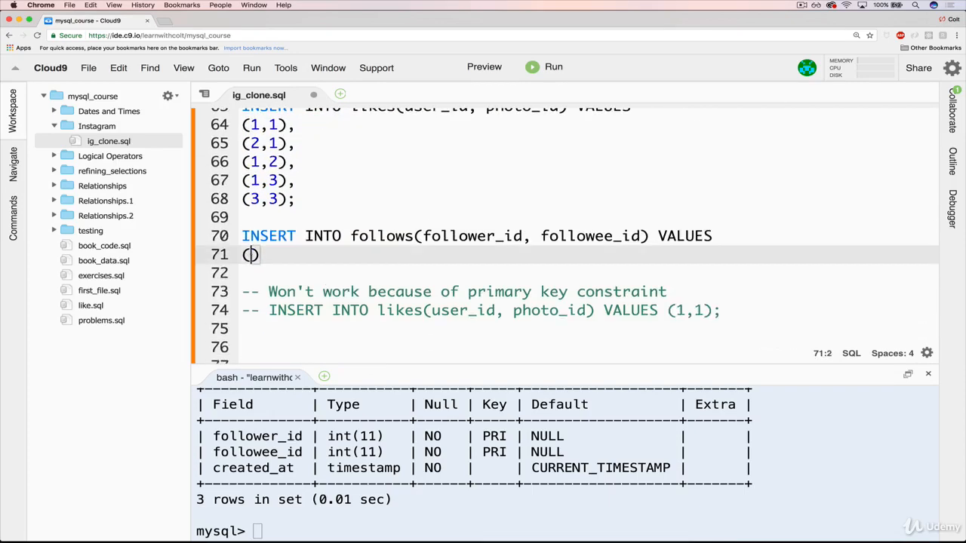
type("1,2),")
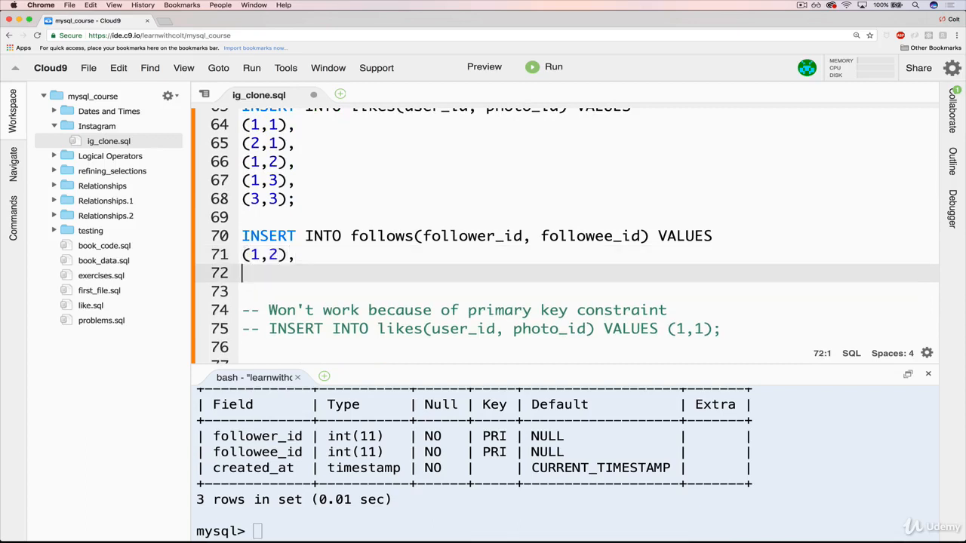
type("(1,3)")
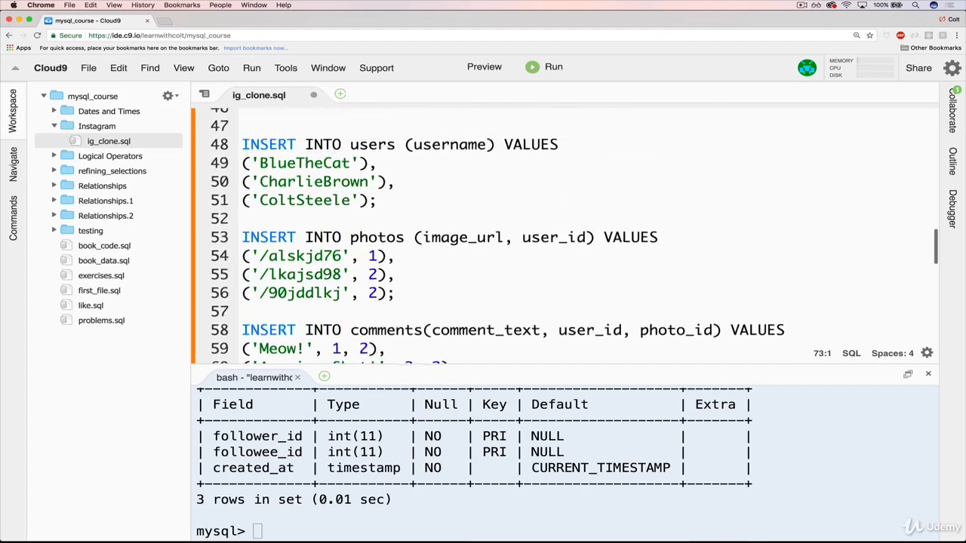
scroll("down", 3)
type("(")
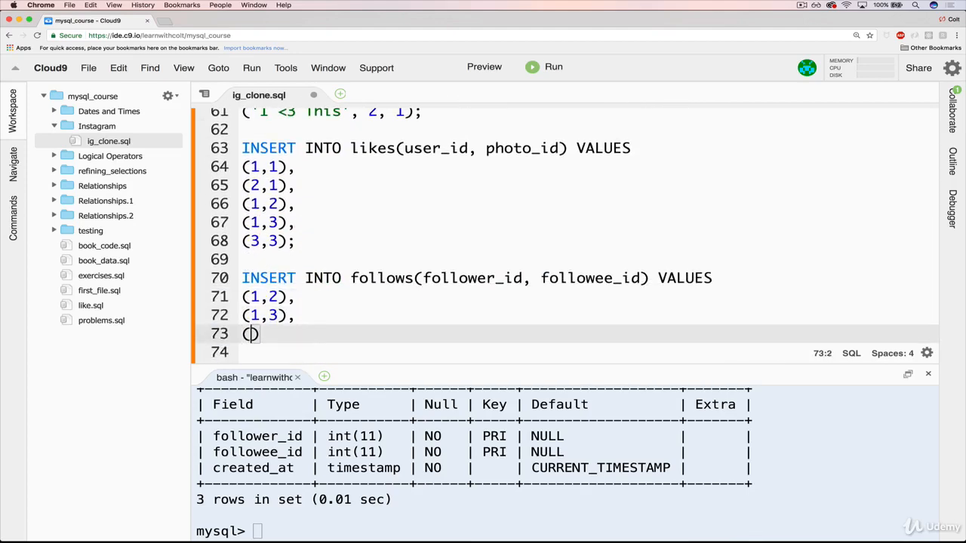
type("3,1),")
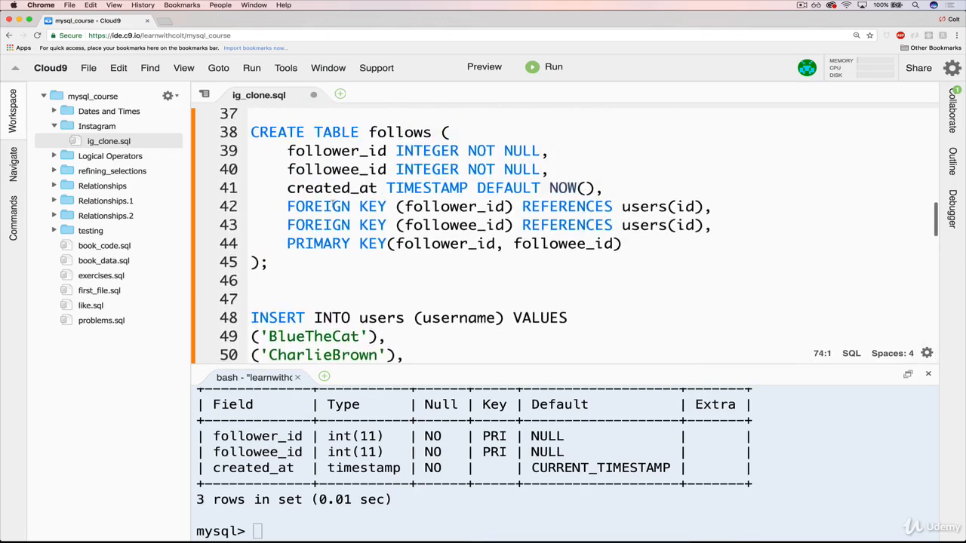
scroll("down", 3)
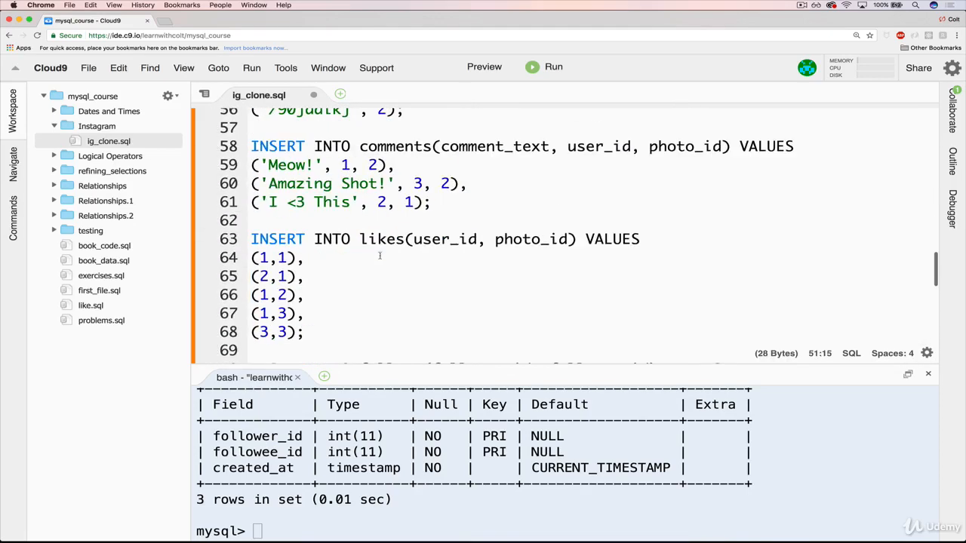
scroll("down", 3)
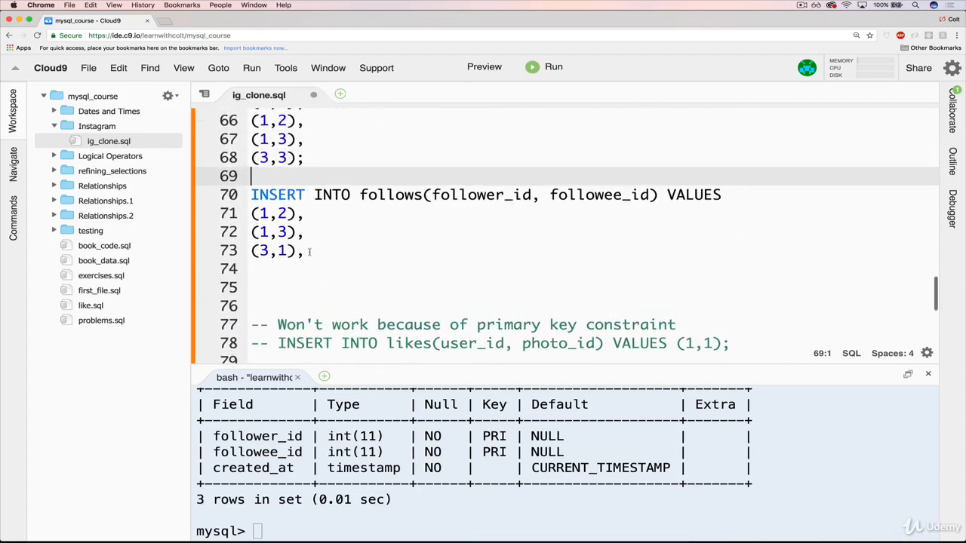
type("(2,")
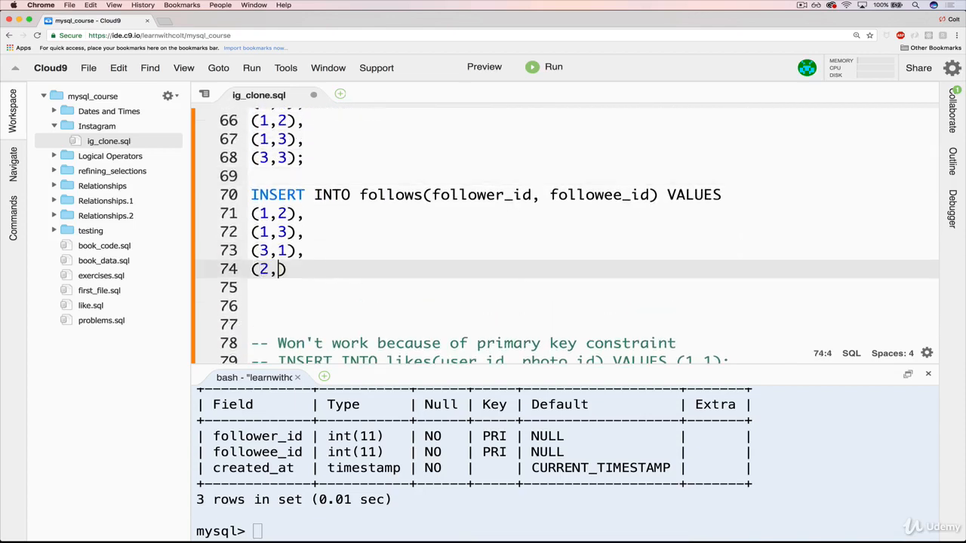
type("3")
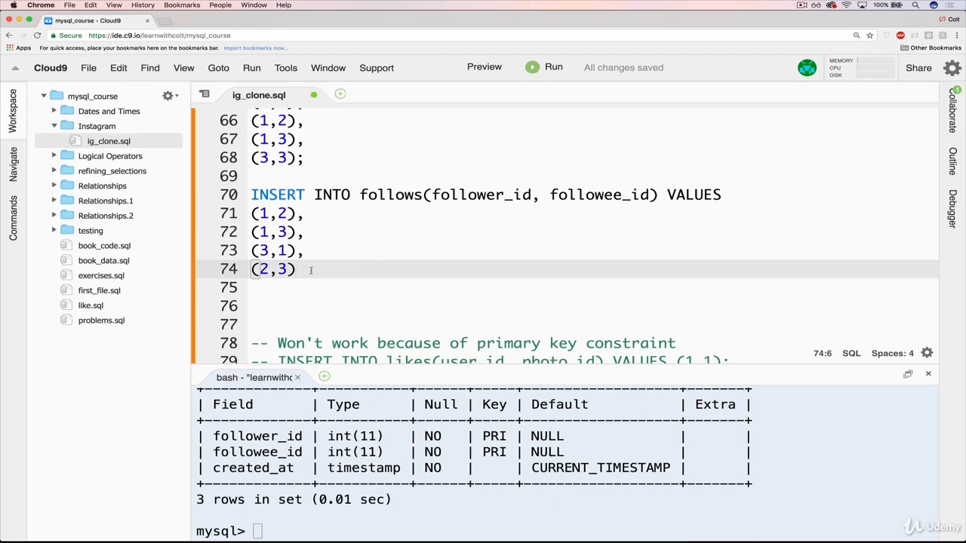
Step: Run the follows INSERT in mysql, then SELECT * FROM follows to see four rows
left_click_drag(251, 195, 305, 270)
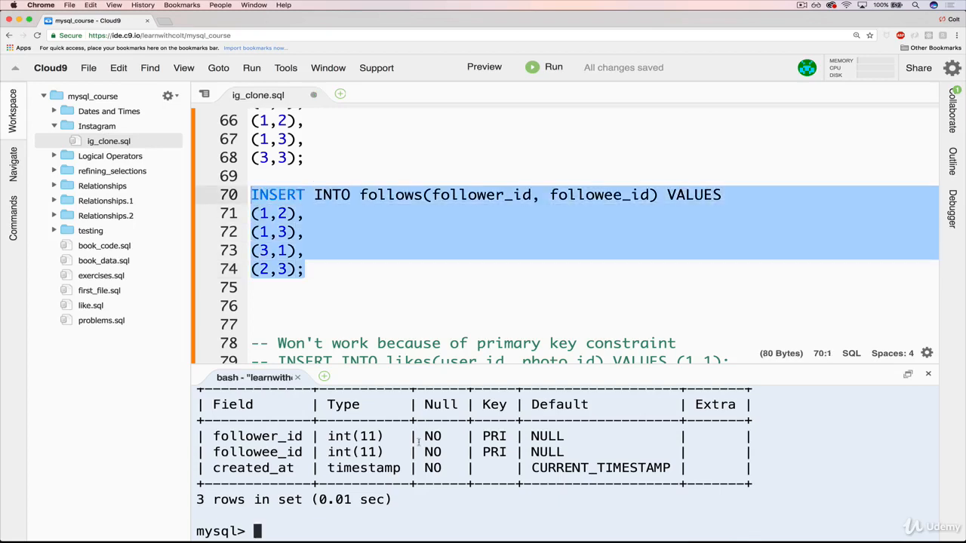
left_click(553, 67)
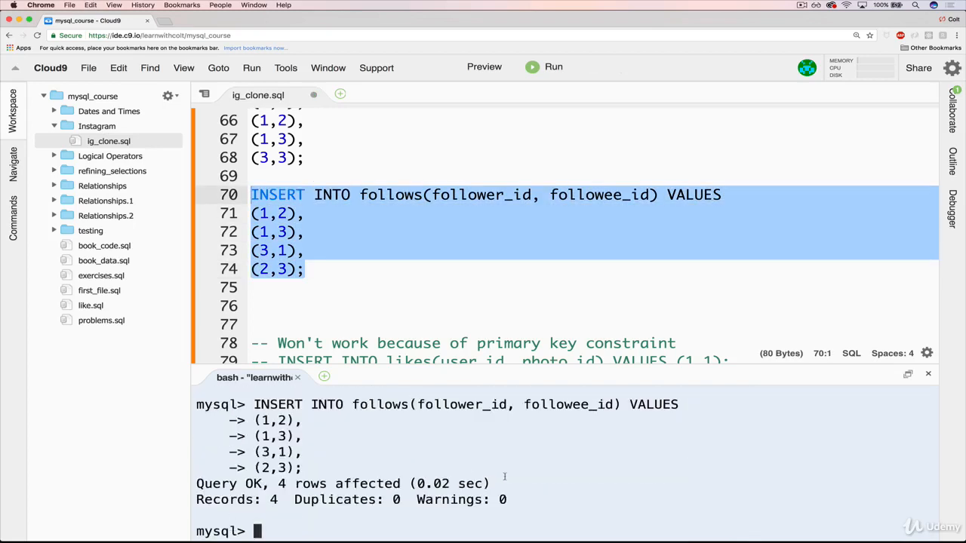
type("SELECT * FROM")
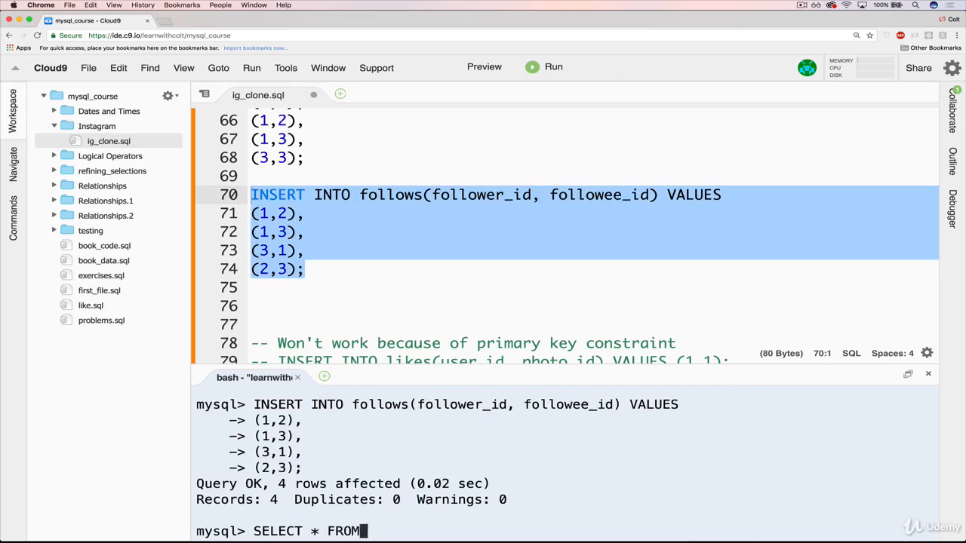
type("f")
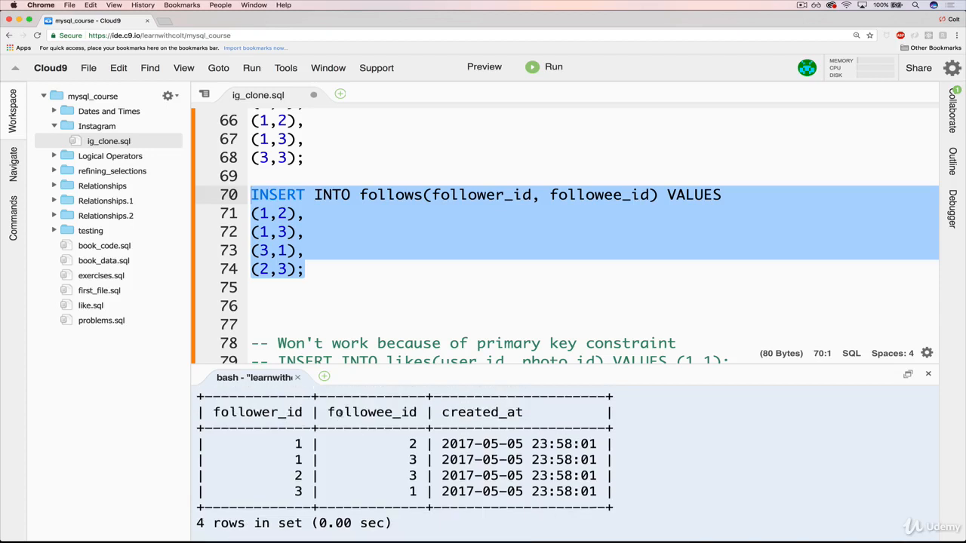
left_click(305, 269)
type("INSERT")
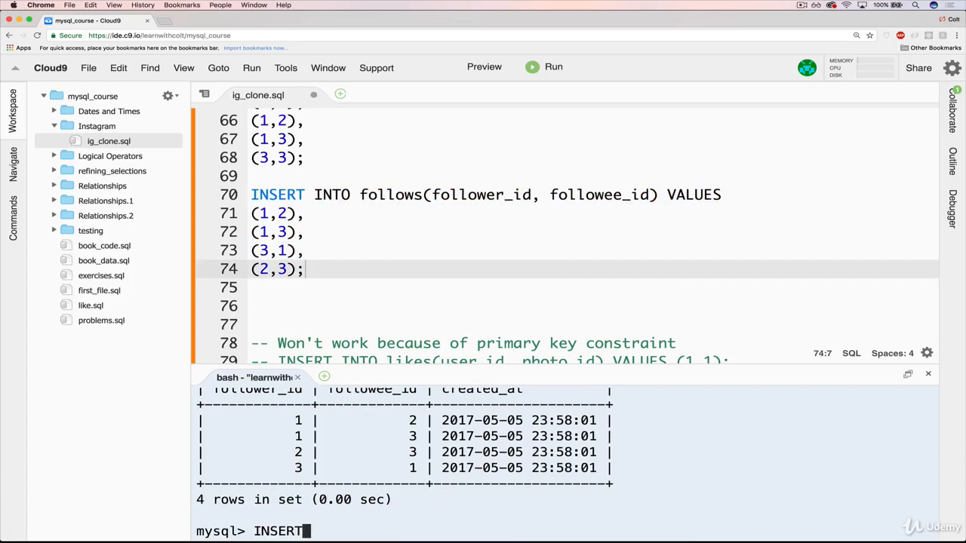
Step: Insert the existing pair (1,3) into follows and see it rejected as a duplicate
type("INTO fo")
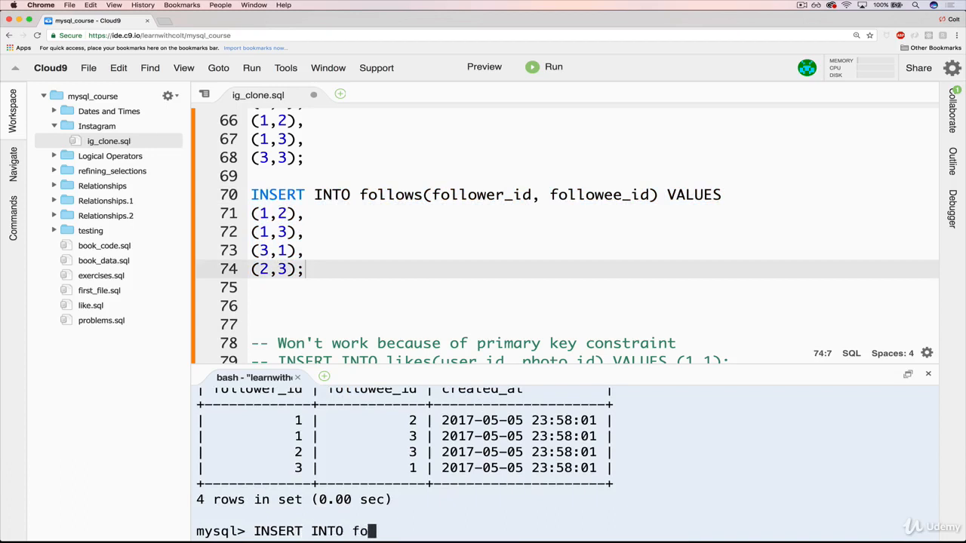
type("llows(fo")
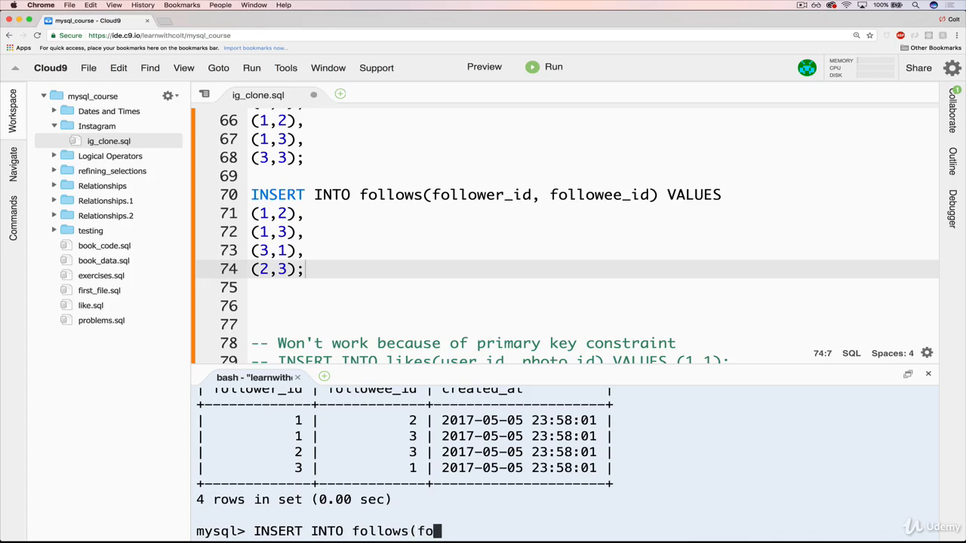
type("llower_id")
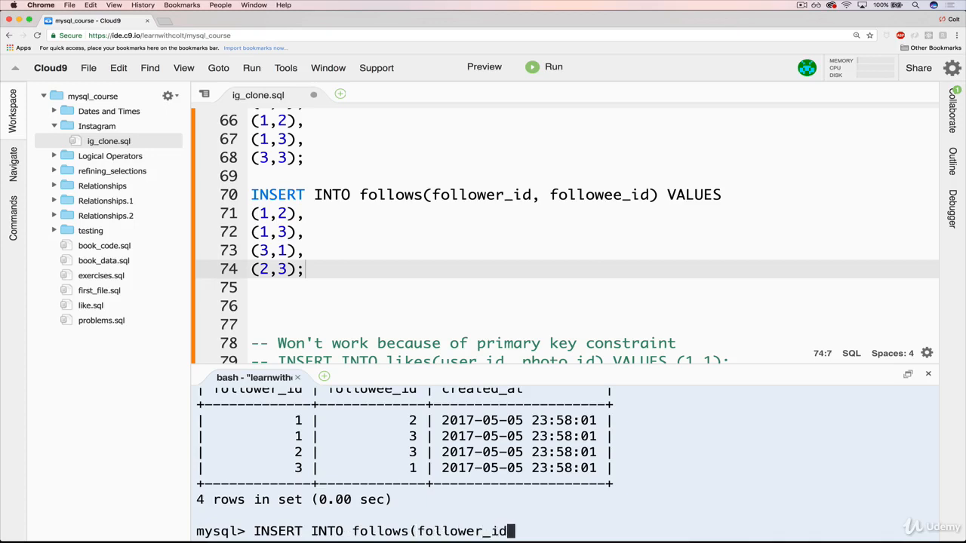
type(", followee_id) VALUES")
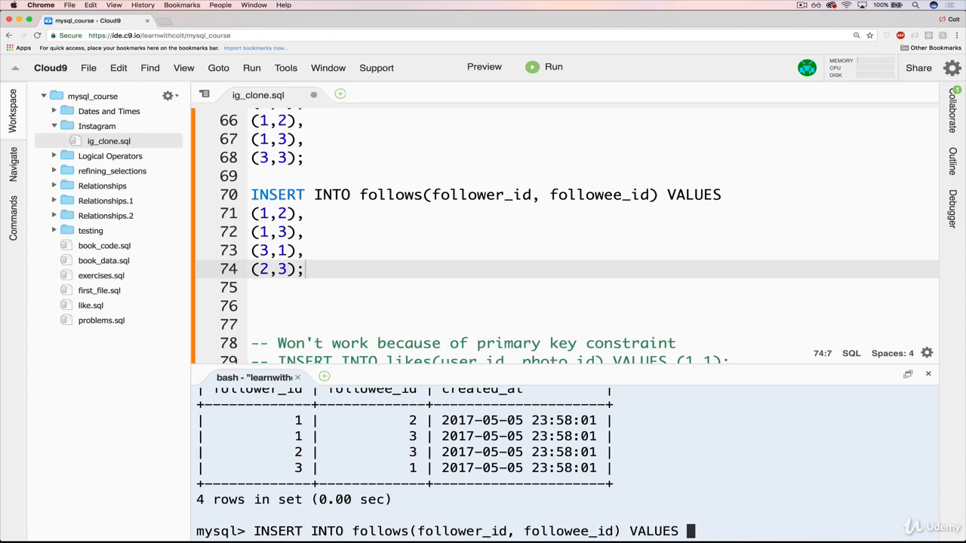
type("(1,3);")
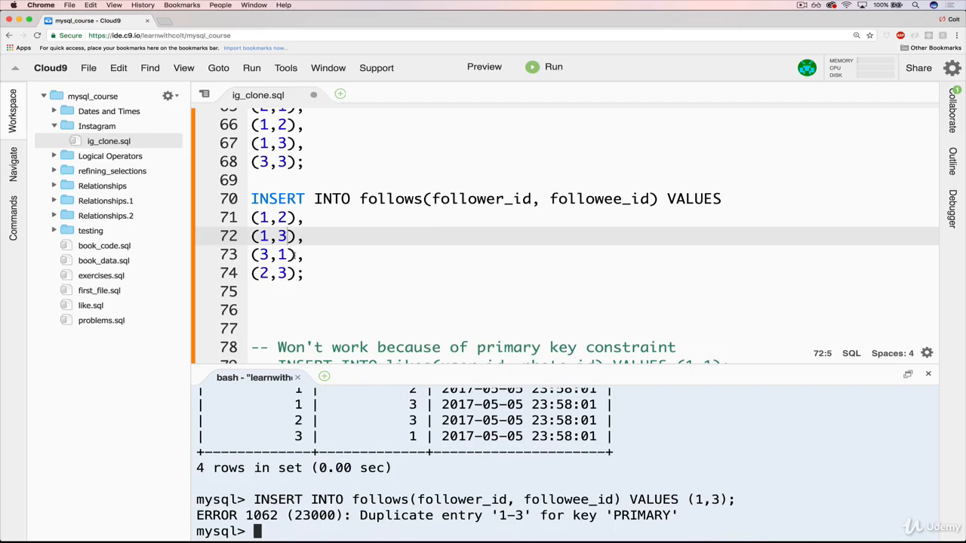
left_click(272, 254)
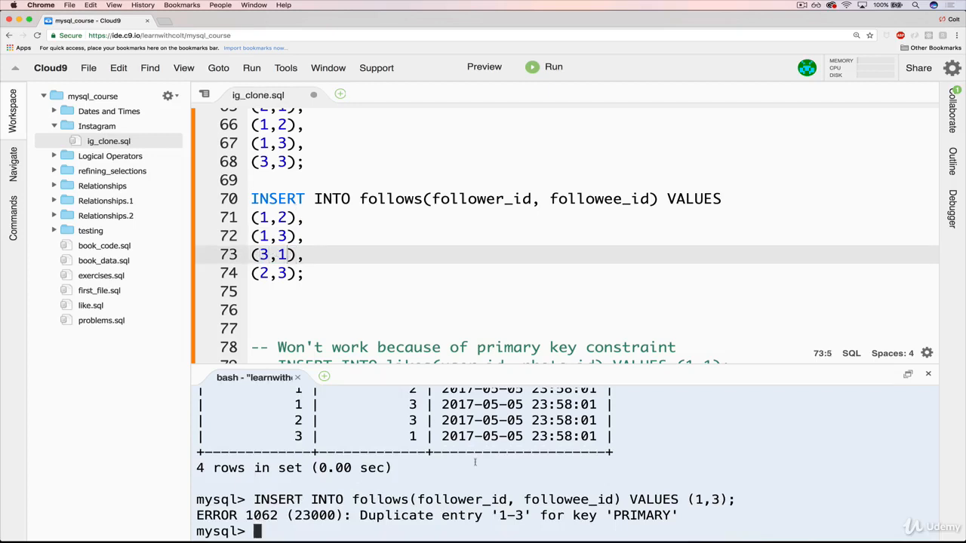
Step: Retry (1,2) twice and add (2,1), observing ERROR 1062 for repeated pairs
type("INSERT INTO follows(follower_id, followee_id) VALUES (1,2);")
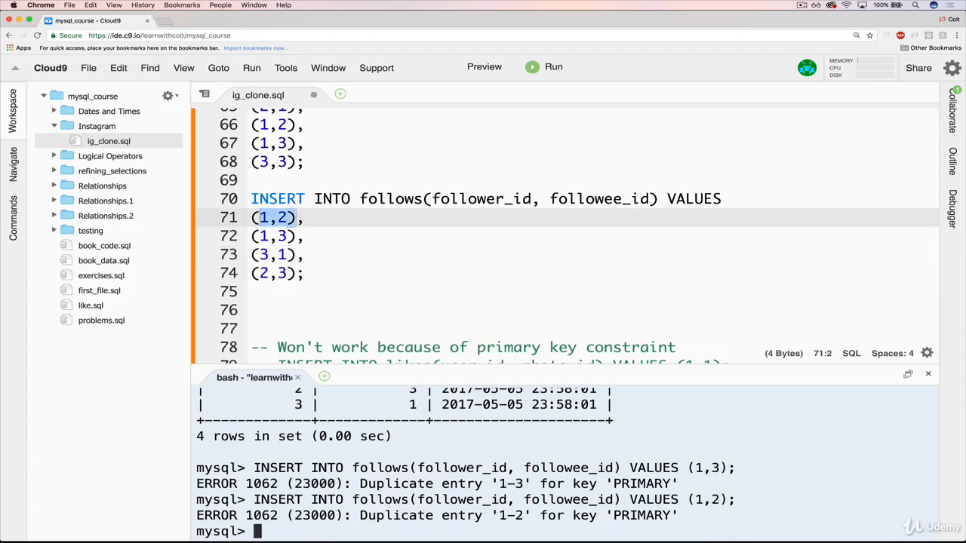
type("INSERT INTO follows(follower_id, followee_id) VALUES (1,2);")
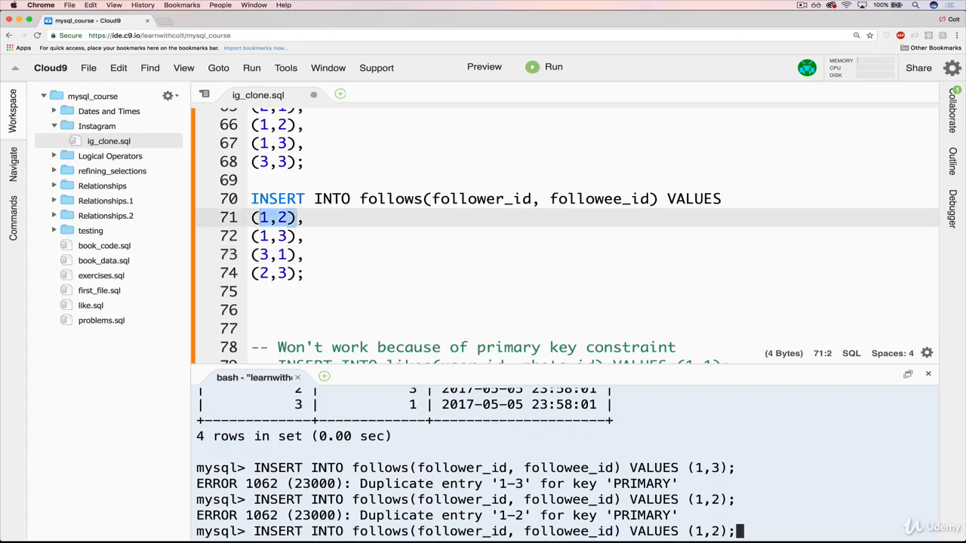
type("2,")
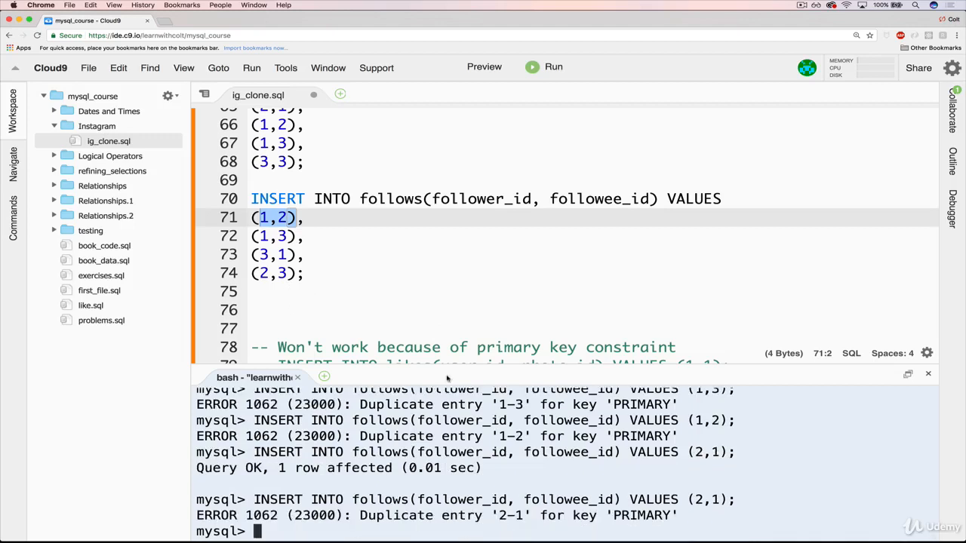
mouse_move(520, 255)
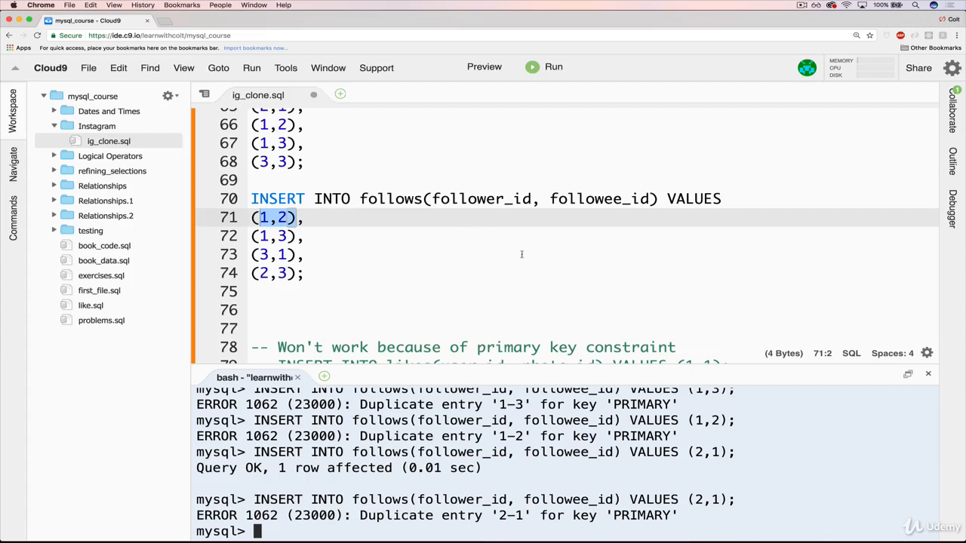
left_click(302, 254)
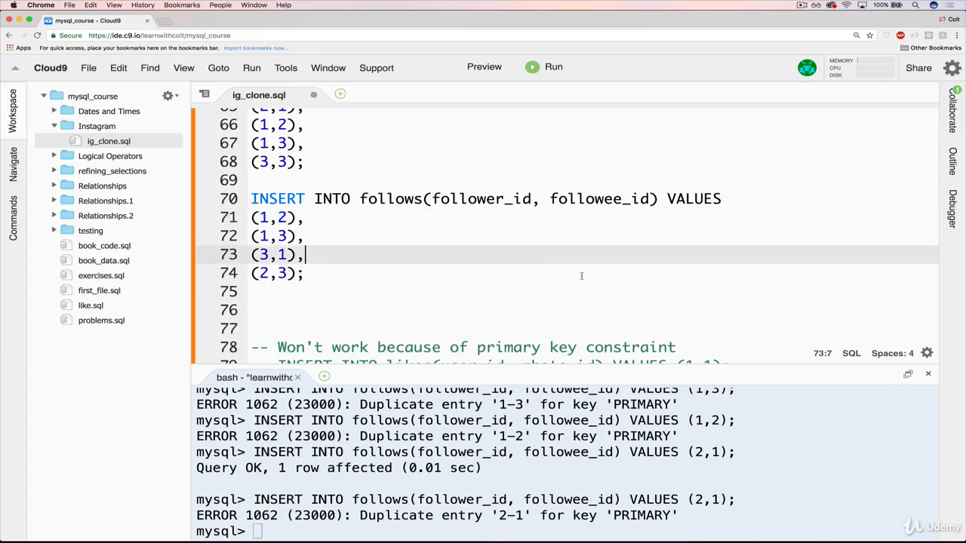